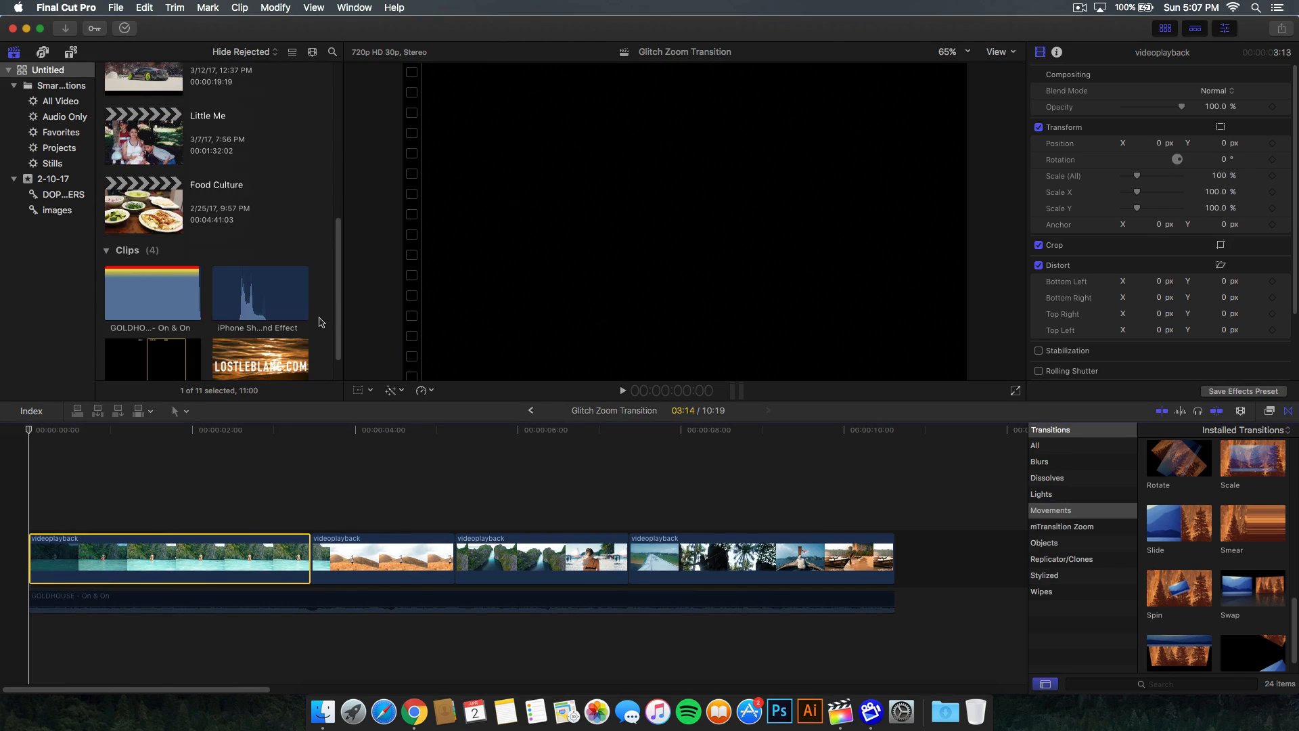
Step: Place the iphone-template clip above the video clips and stretch it to the sequence end
{"action": "scroll", "scroll_direction": "down", "scroll_amount": 3}
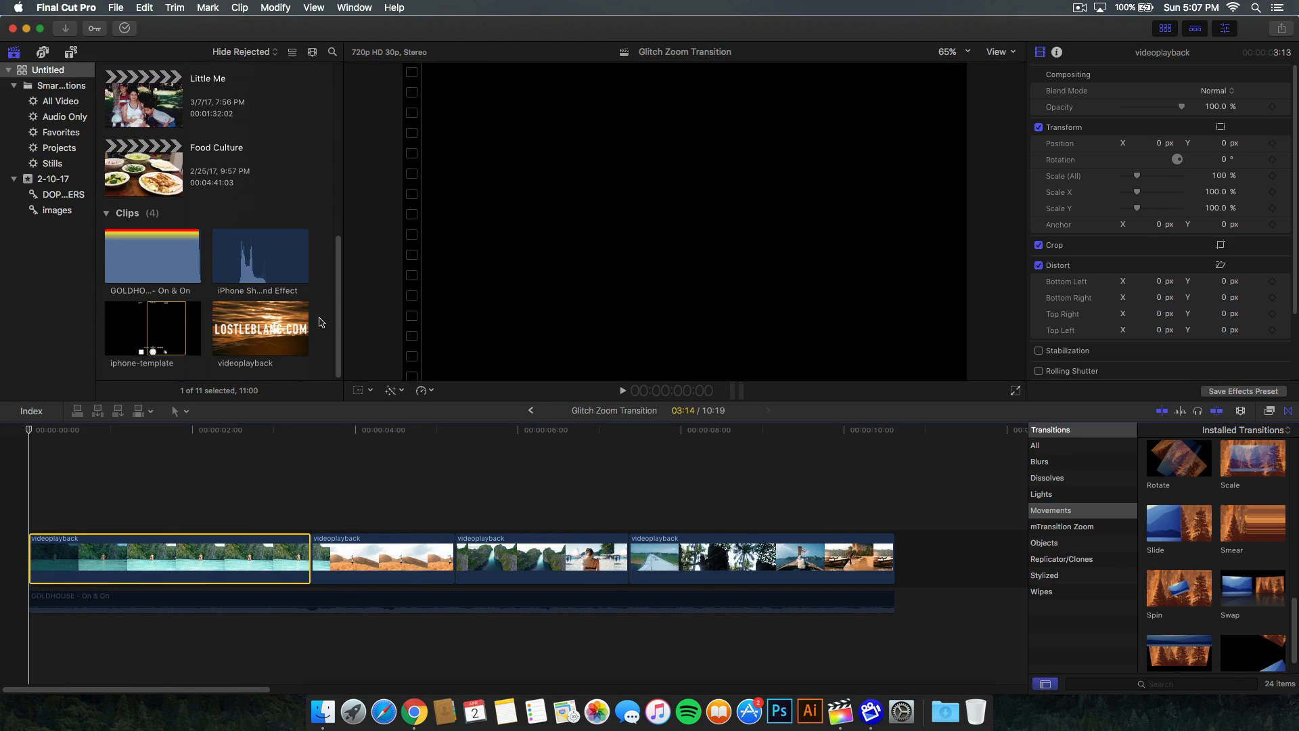
{"action": "left_click", "coordinate": [153, 329]}
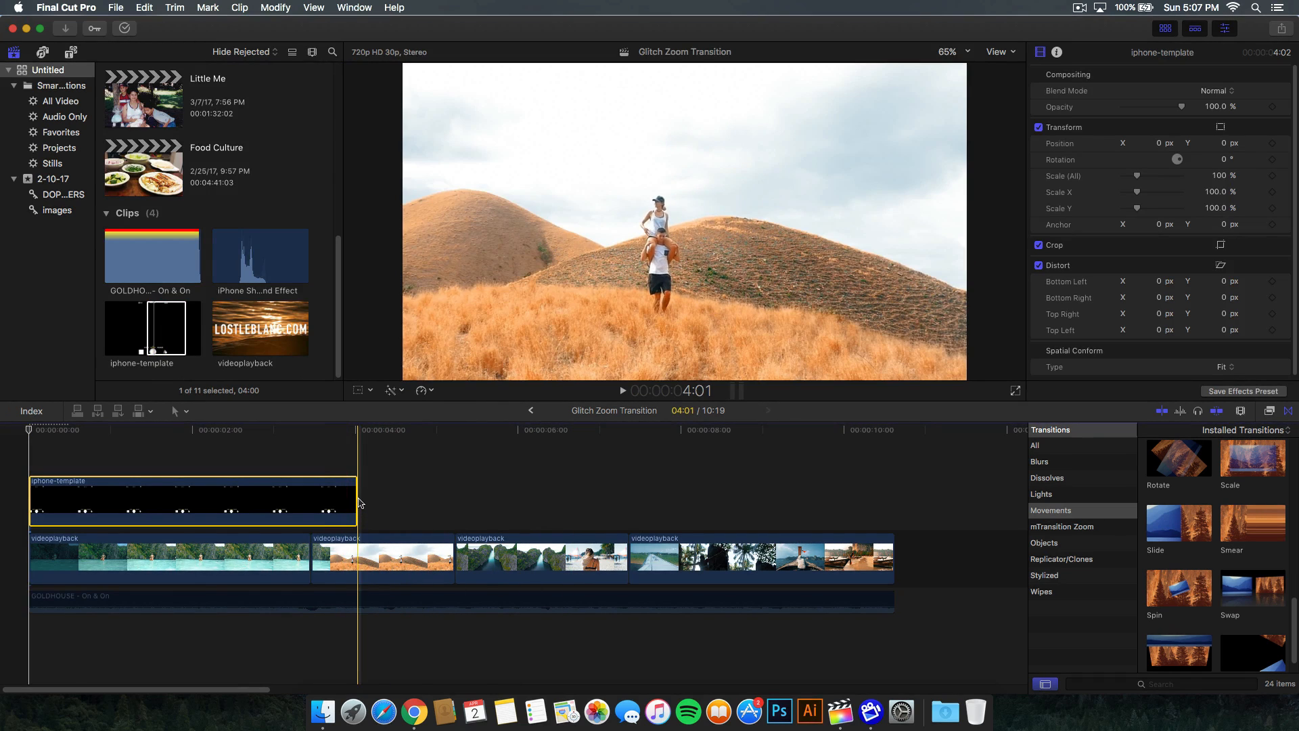
{"action": "mouse_move", "coordinate": [356, 500]}
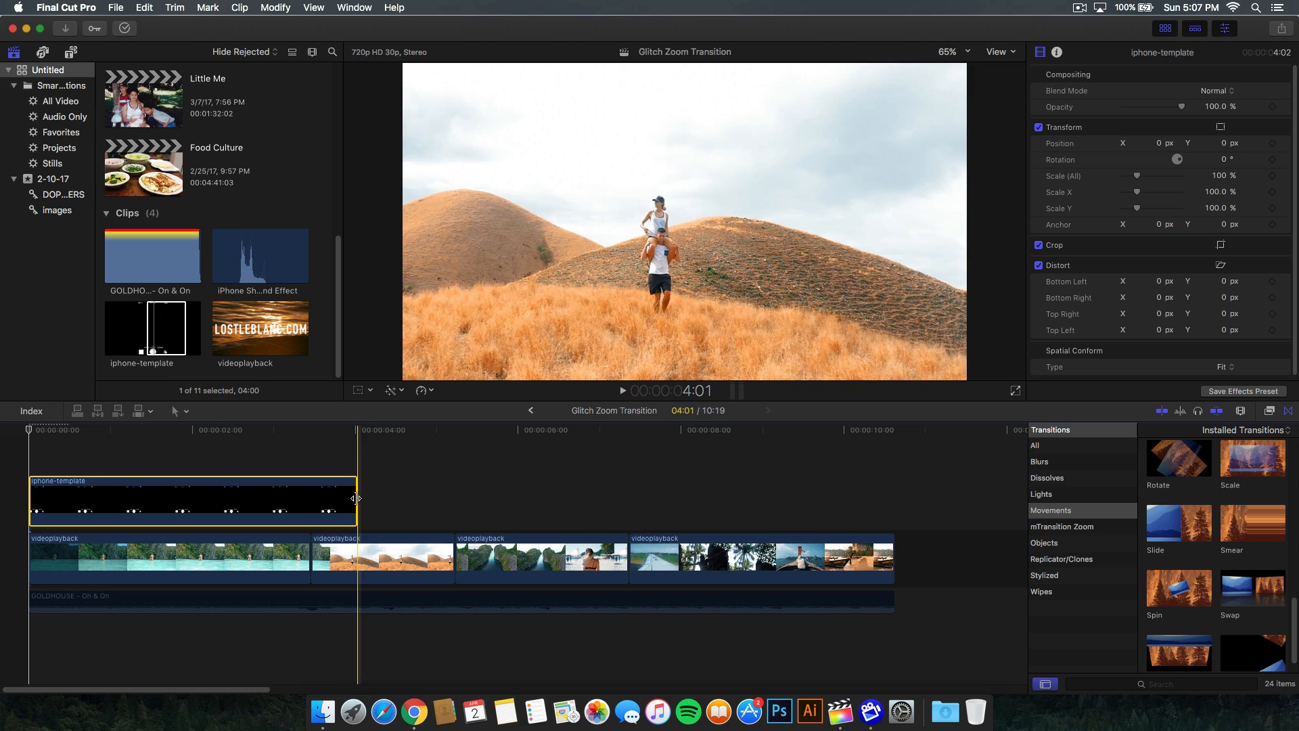
{"action": "left_click_drag", "start_coordinate": [356, 498], "coordinate": [890, 498]}
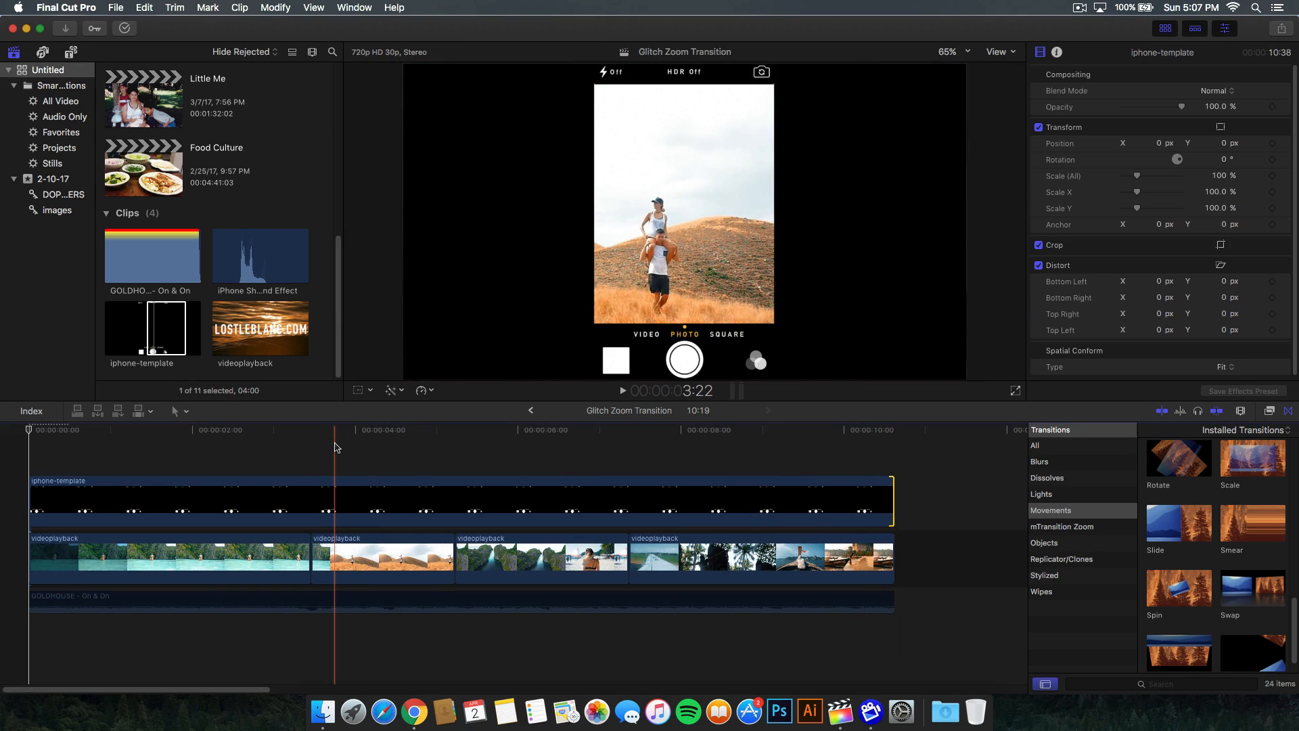
{"action": "left_click", "coordinate": [98, 482]}
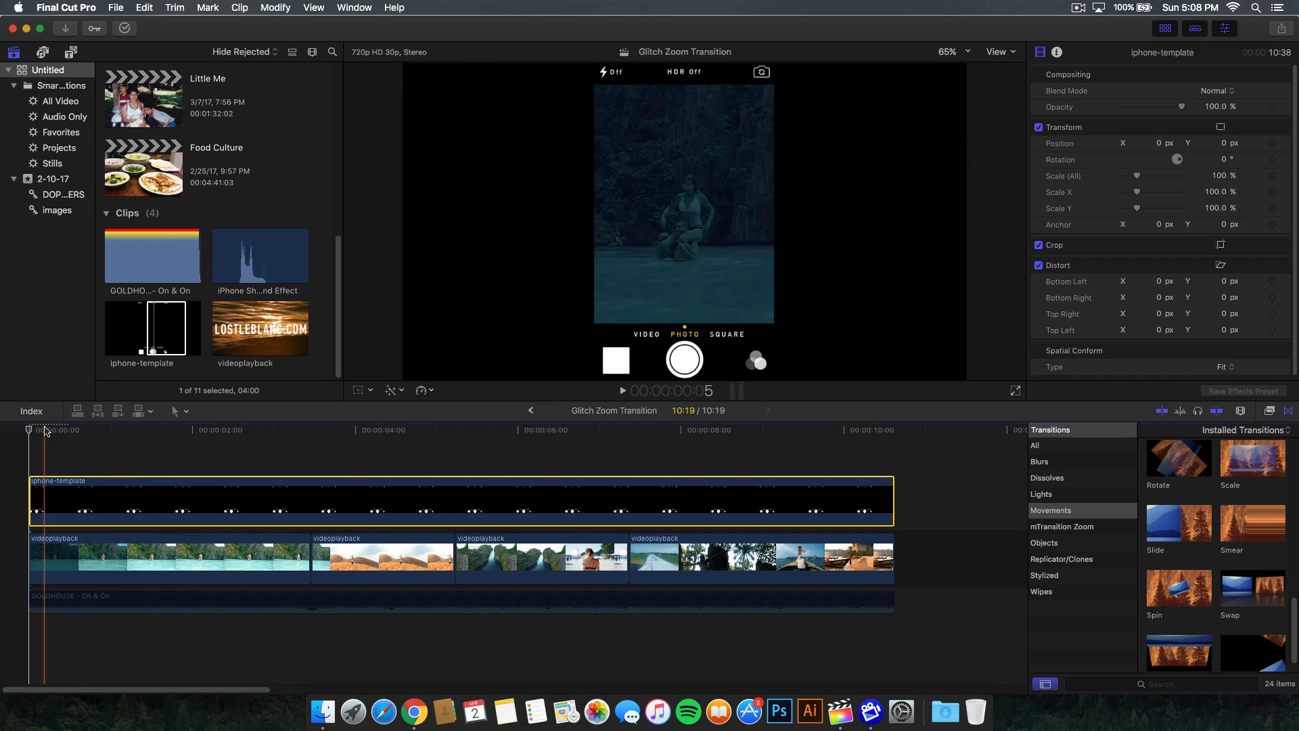
{"action": "left_click", "coordinate": [98, 429]}
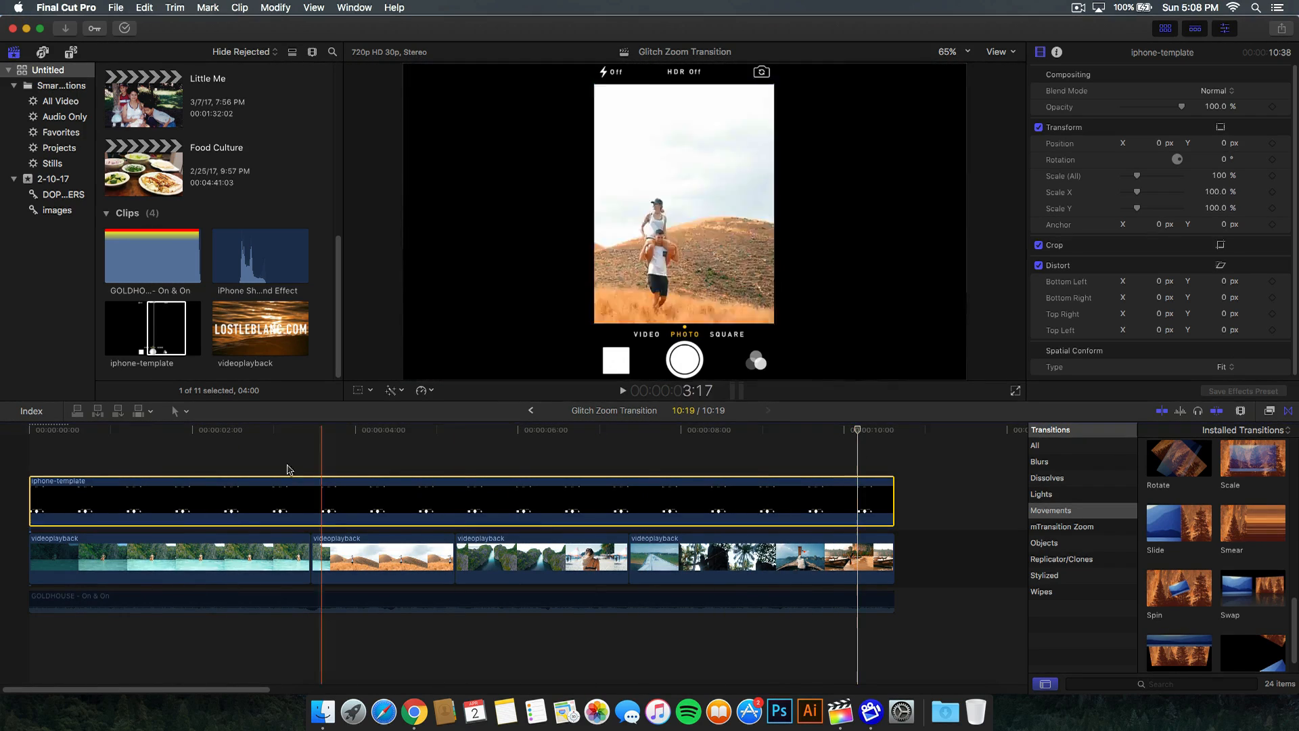
{"action": "left_click", "coordinate": [858, 429]}
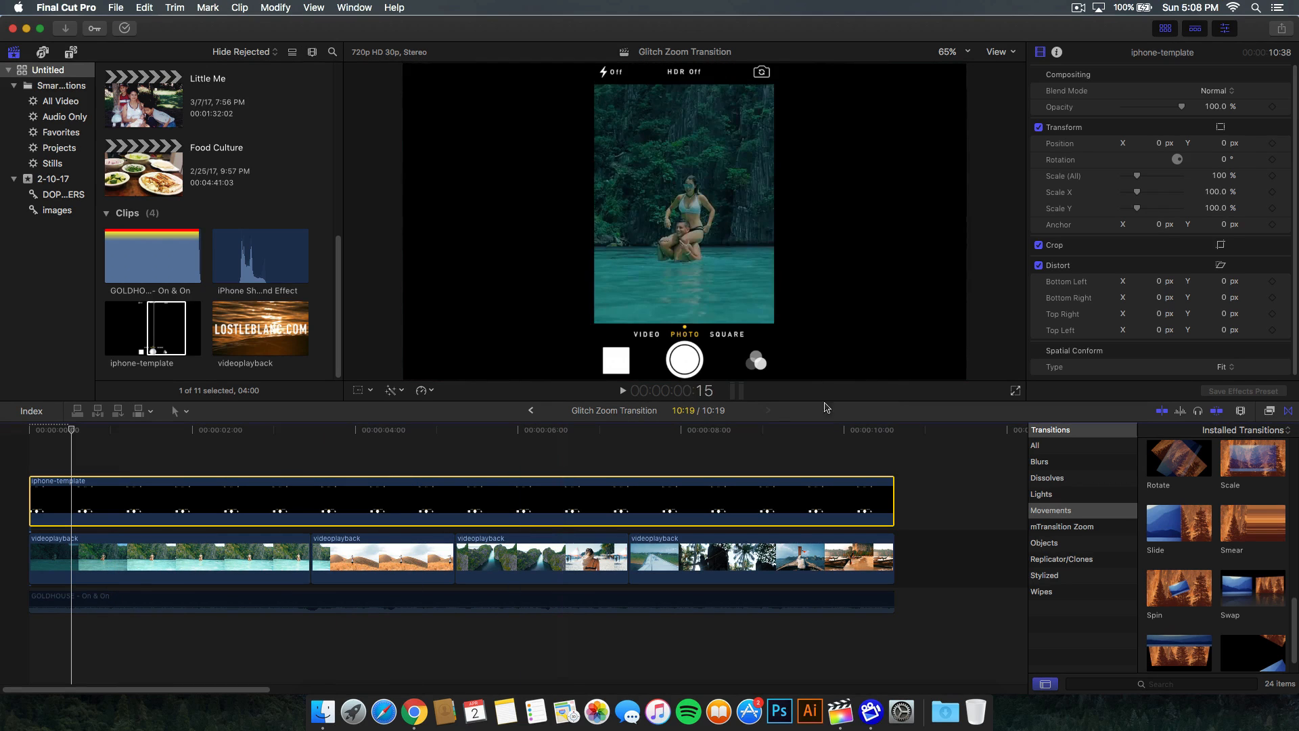
{"action": "mouse_move", "coordinate": [1097, 492]}
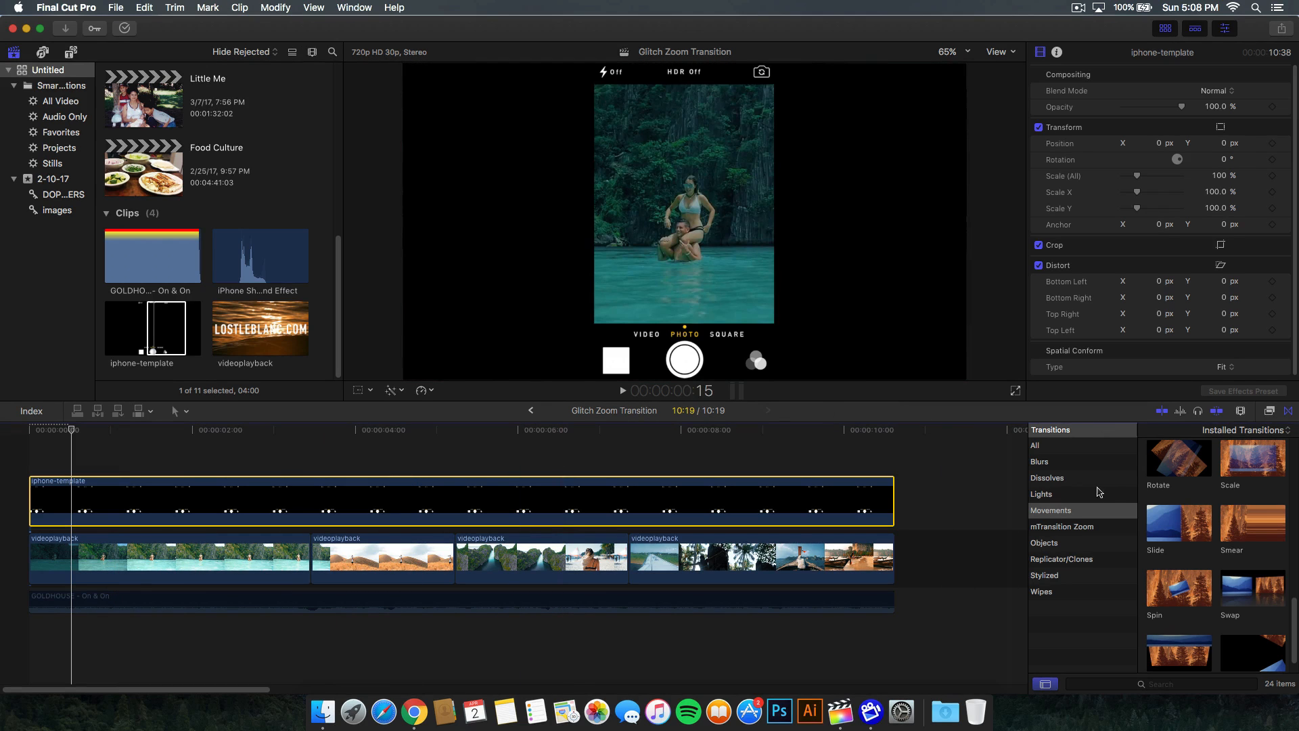
Step: Apply the Slide transition from Movements to the start of the iphone-template clip
{"action": "left_click", "coordinate": [1051, 510]}
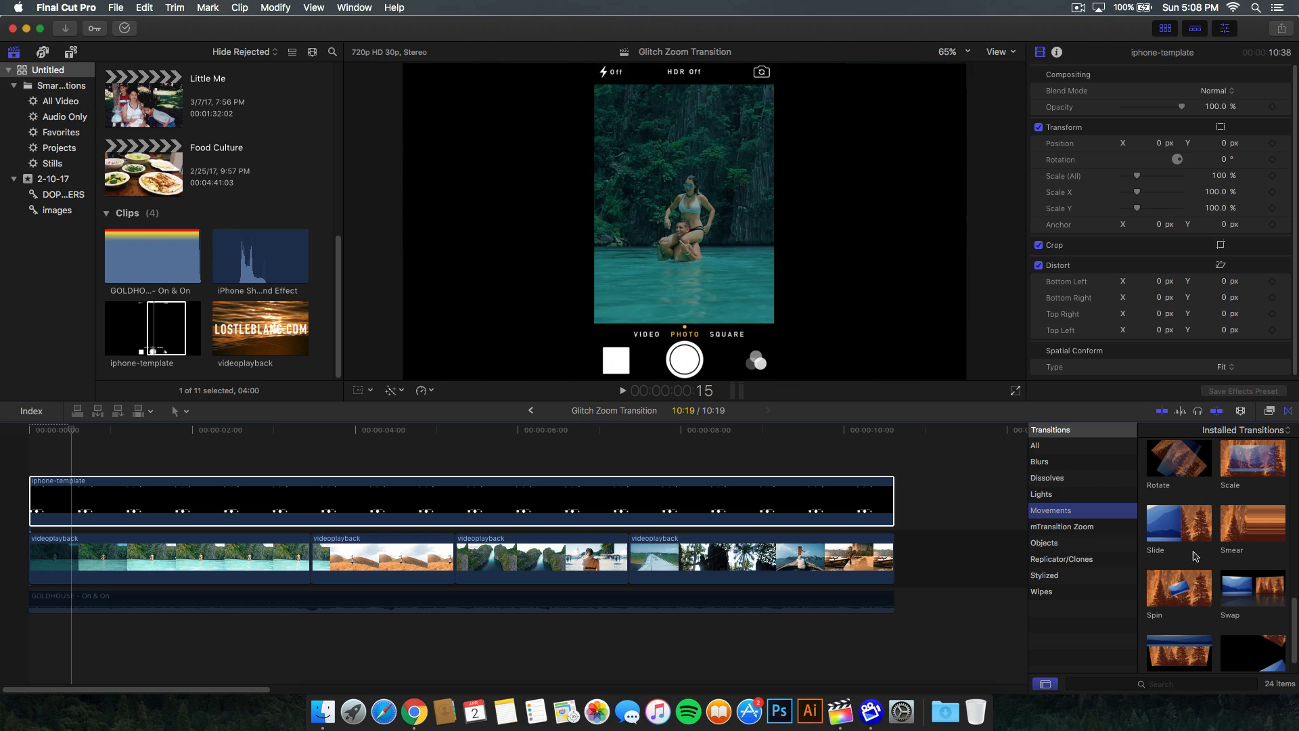
{"action": "left_click", "coordinate": [1177, 522]}
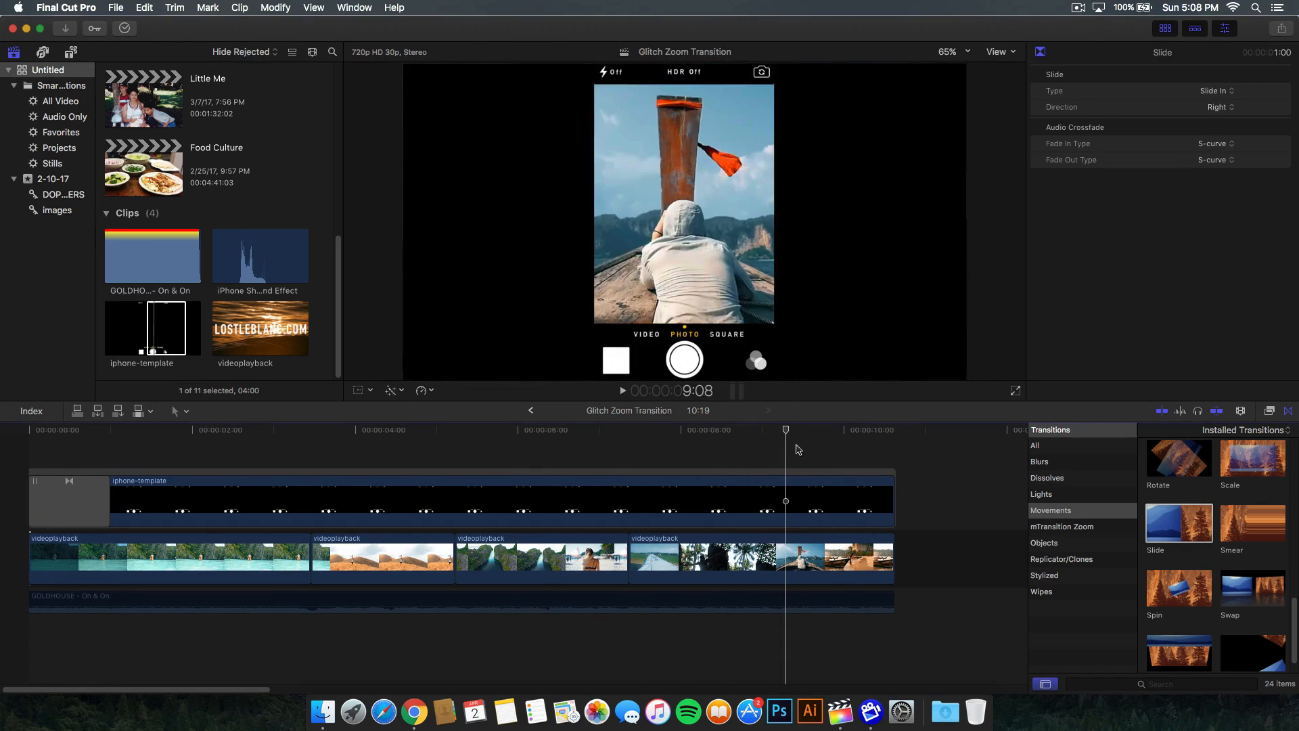
{"action": "left_click", "coordinate": [406, 429]}
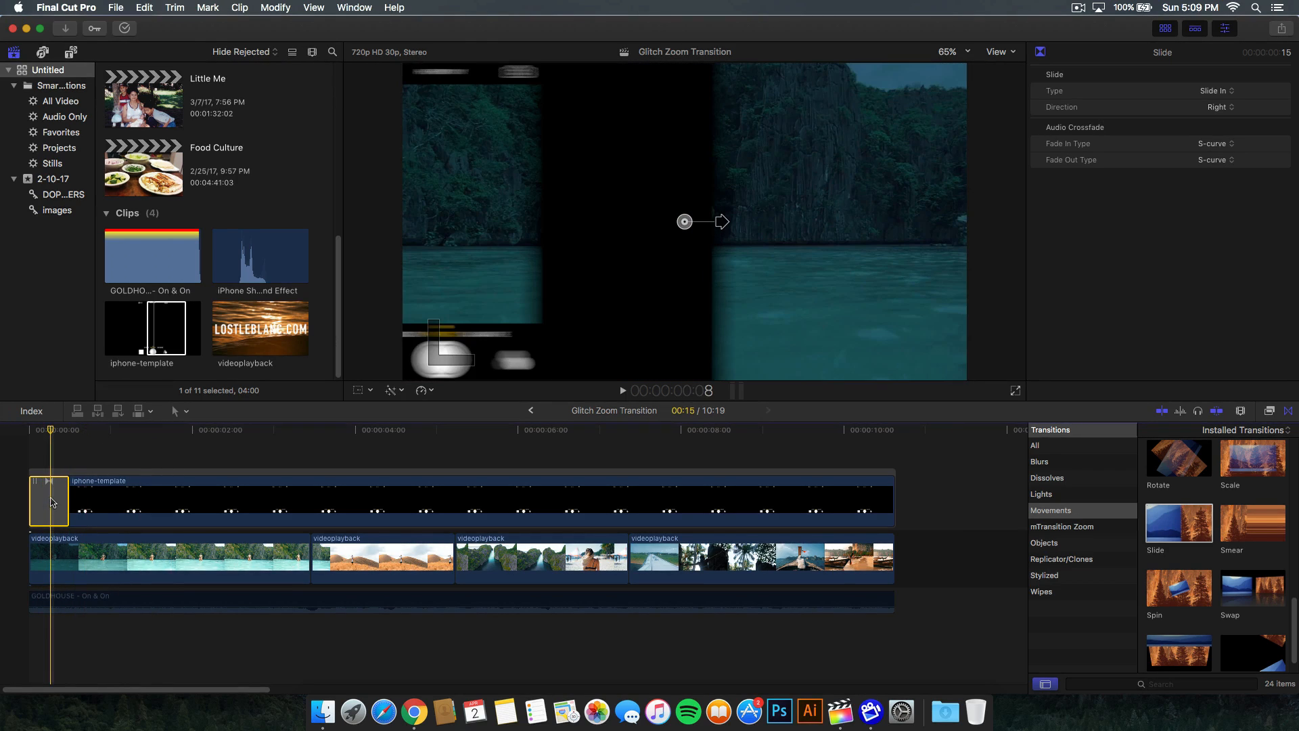
{"action": "mouse_move", "coordinate": [721, 227]}
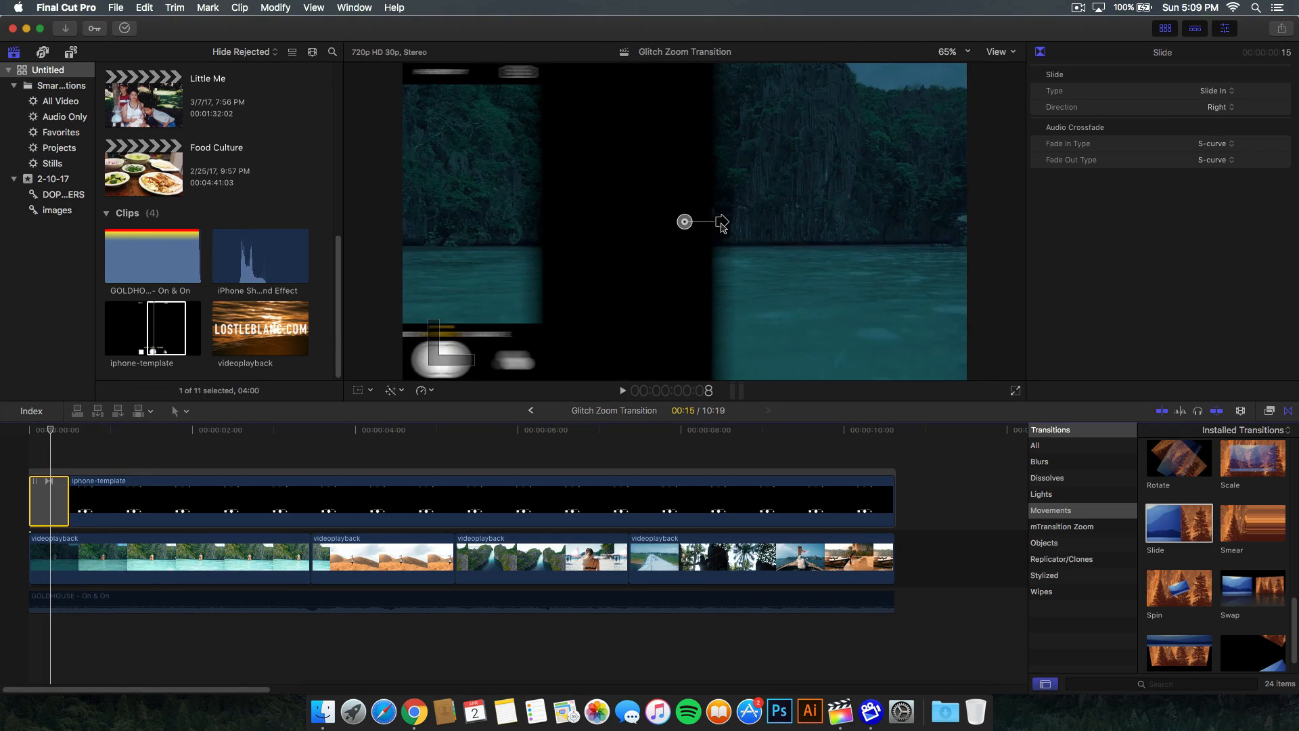
Step: Give the Slide transition a custom diagonal slide-in direction via the viewer arrow
{"action": "left_click_drag", "start_coordinate": [702, 221], "coordinate": [683, 252]}
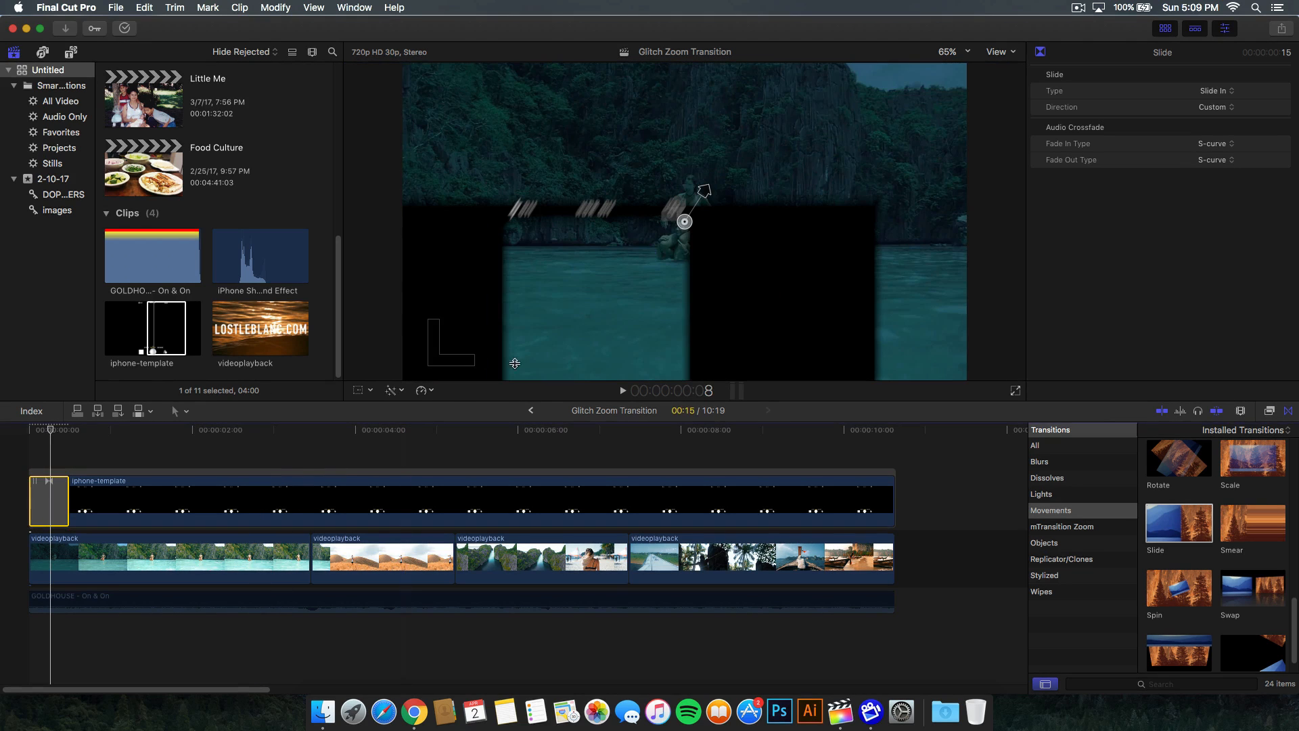
{"action": "mouse_move", "coordinate": [964, 48]}
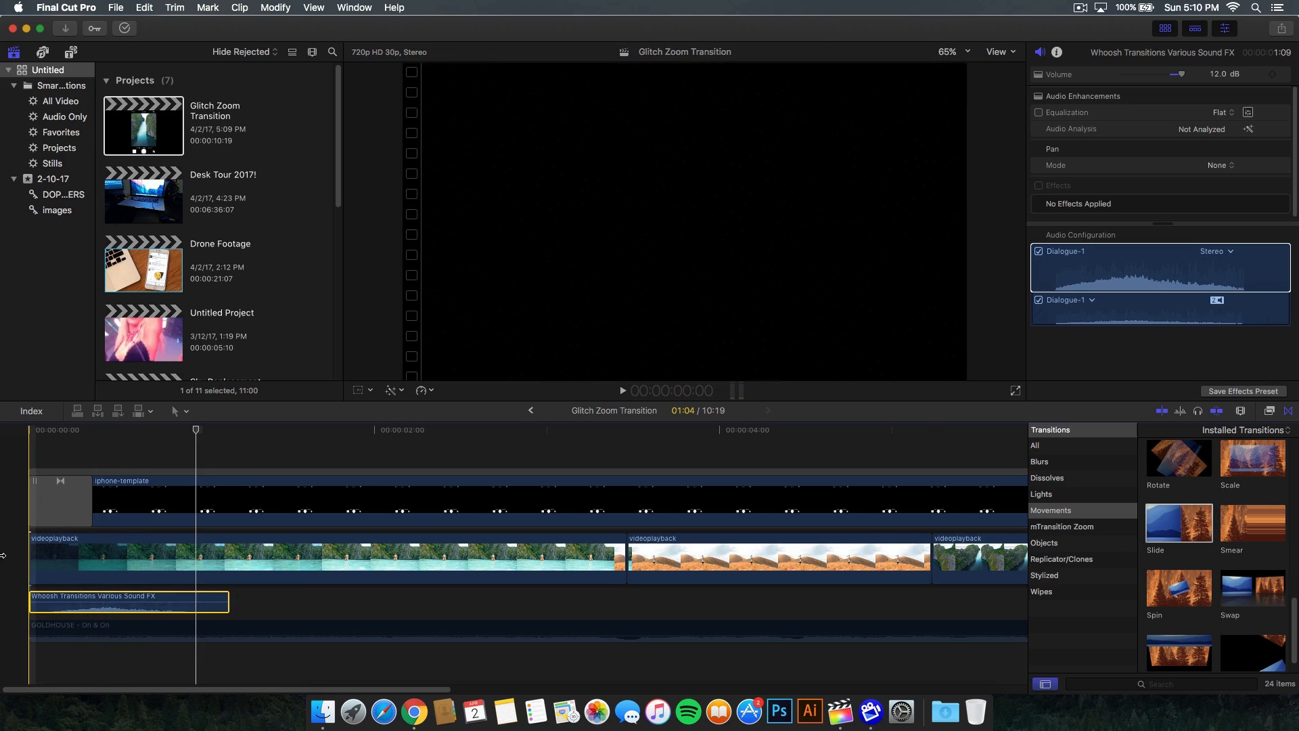
{"action": "mouse_move", "coordinate": [11, 636]}
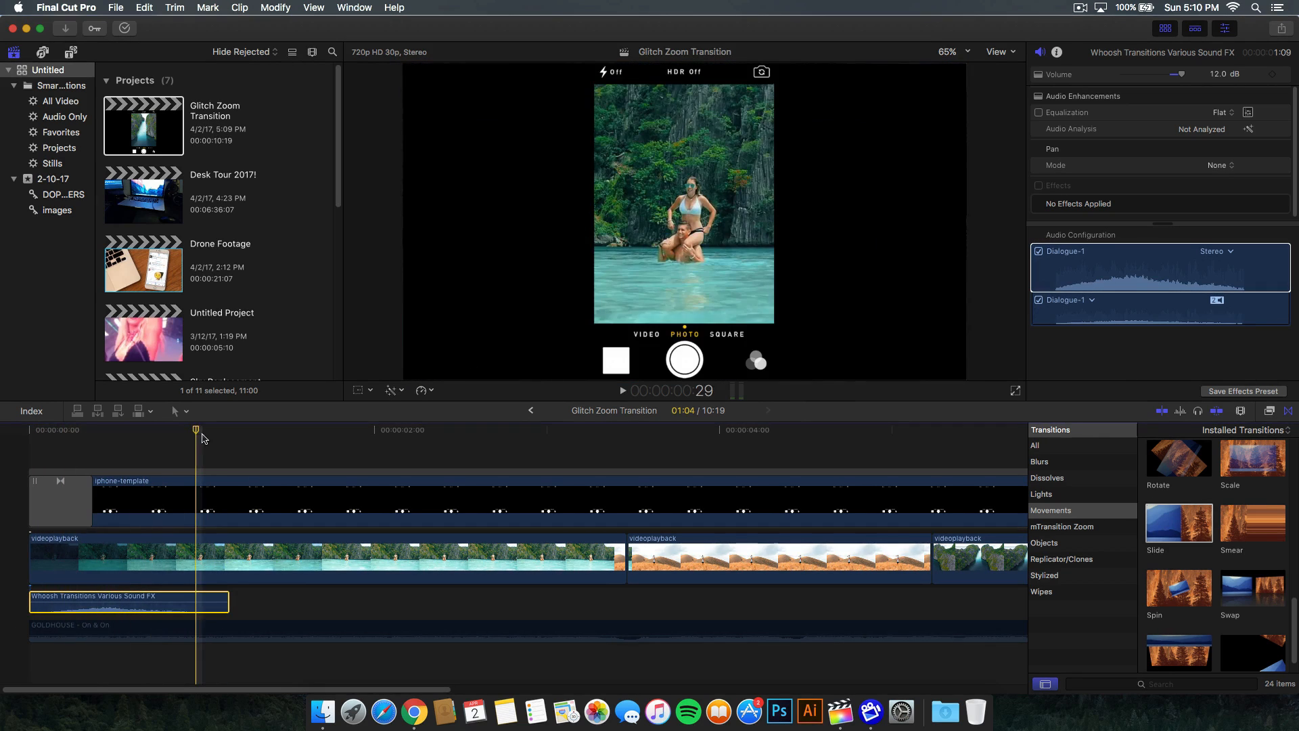
Step: Position the playhead early in the sequence over the whoosh sound effect at 12 dB
{"action": "left_click", "coordinate": [53, 431]}
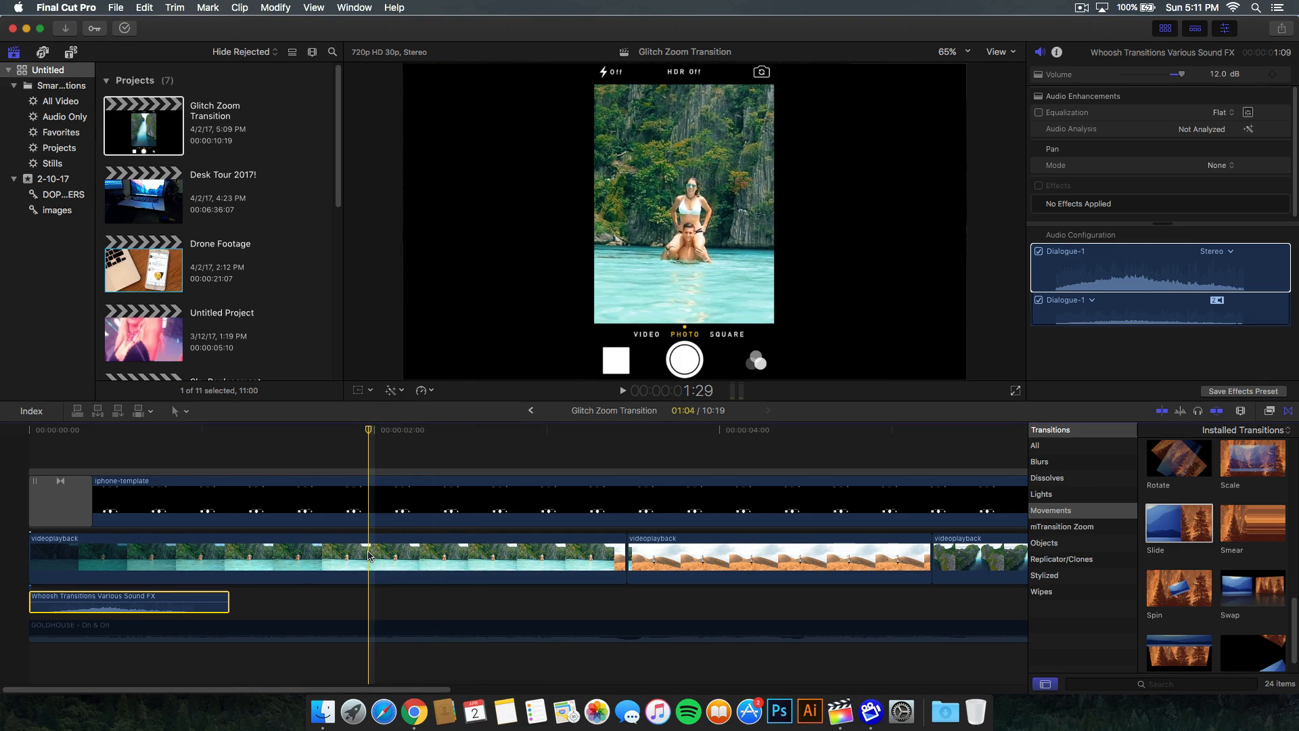
Step: Select the first video clip and add a freeze frame from the Edit menu
{"action": "left_click", "coordinate": [324, 556]}
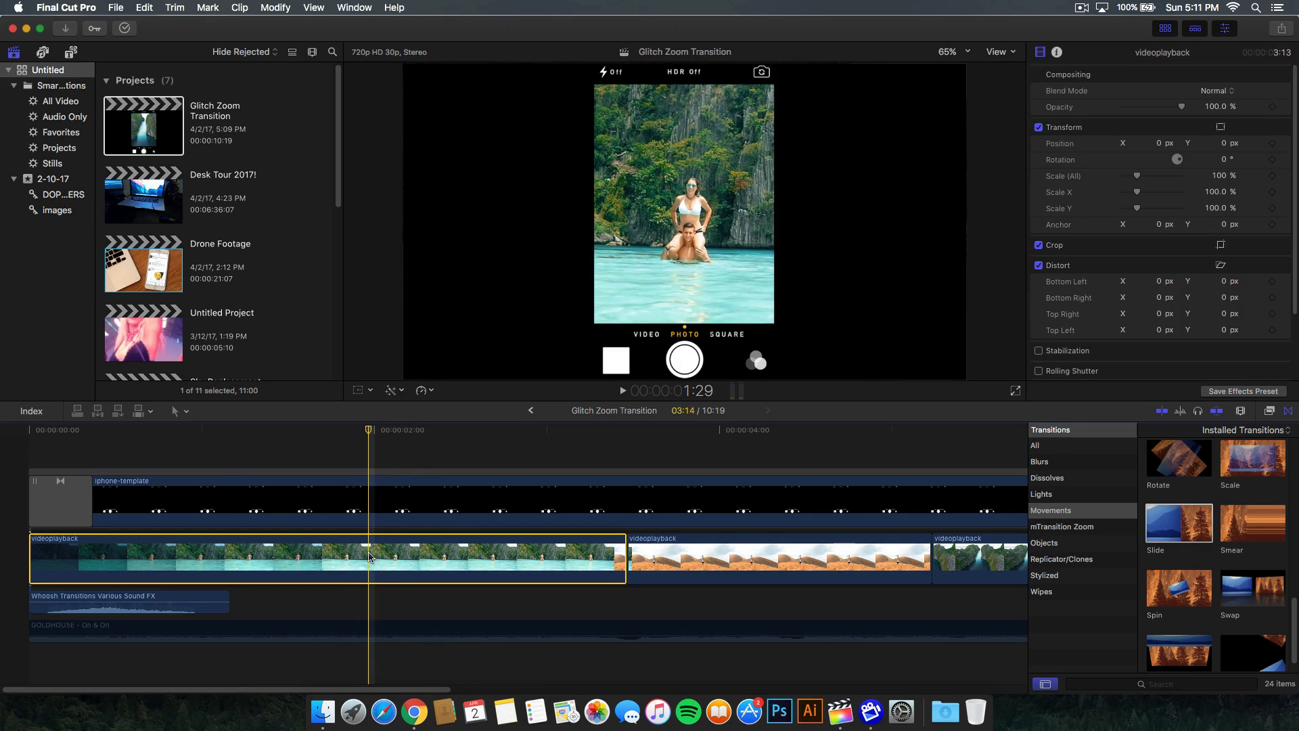
{"action": "mouse_move", "coordinate": [368, 87]}
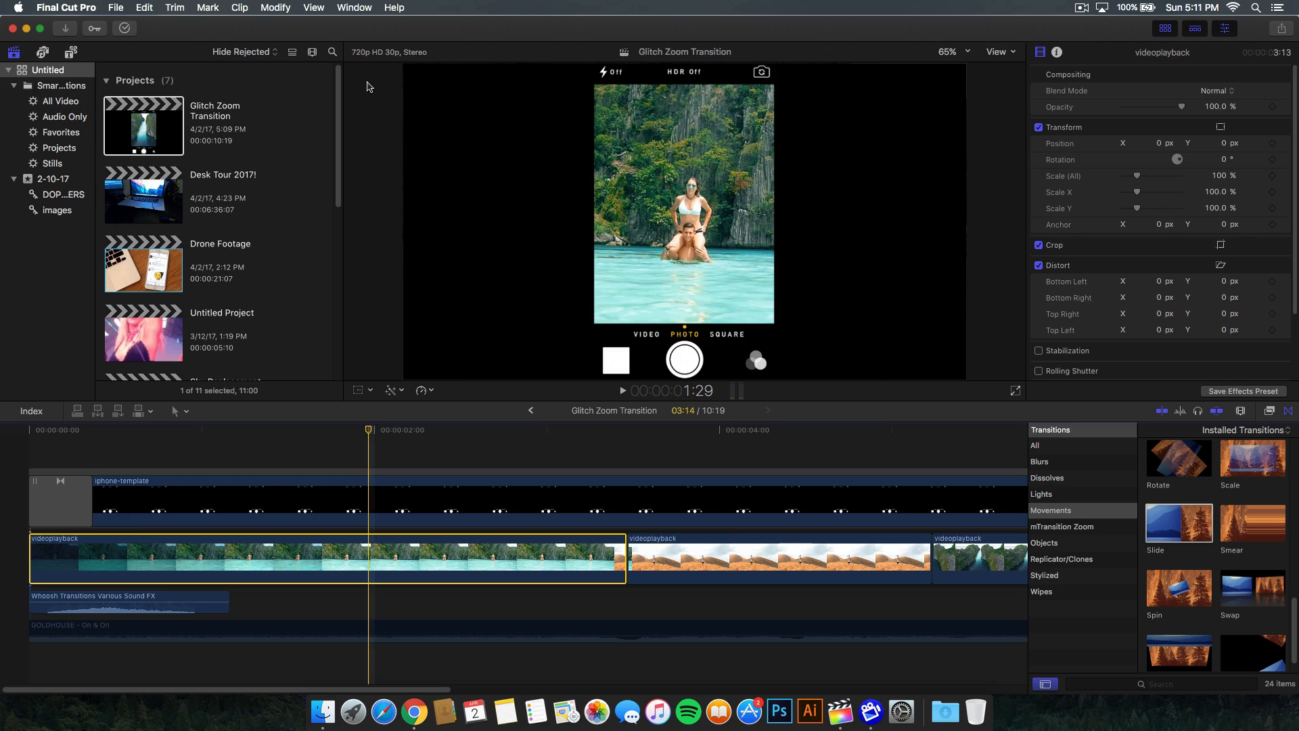
{"action": "left_click", "coordinate": [144, 8]}
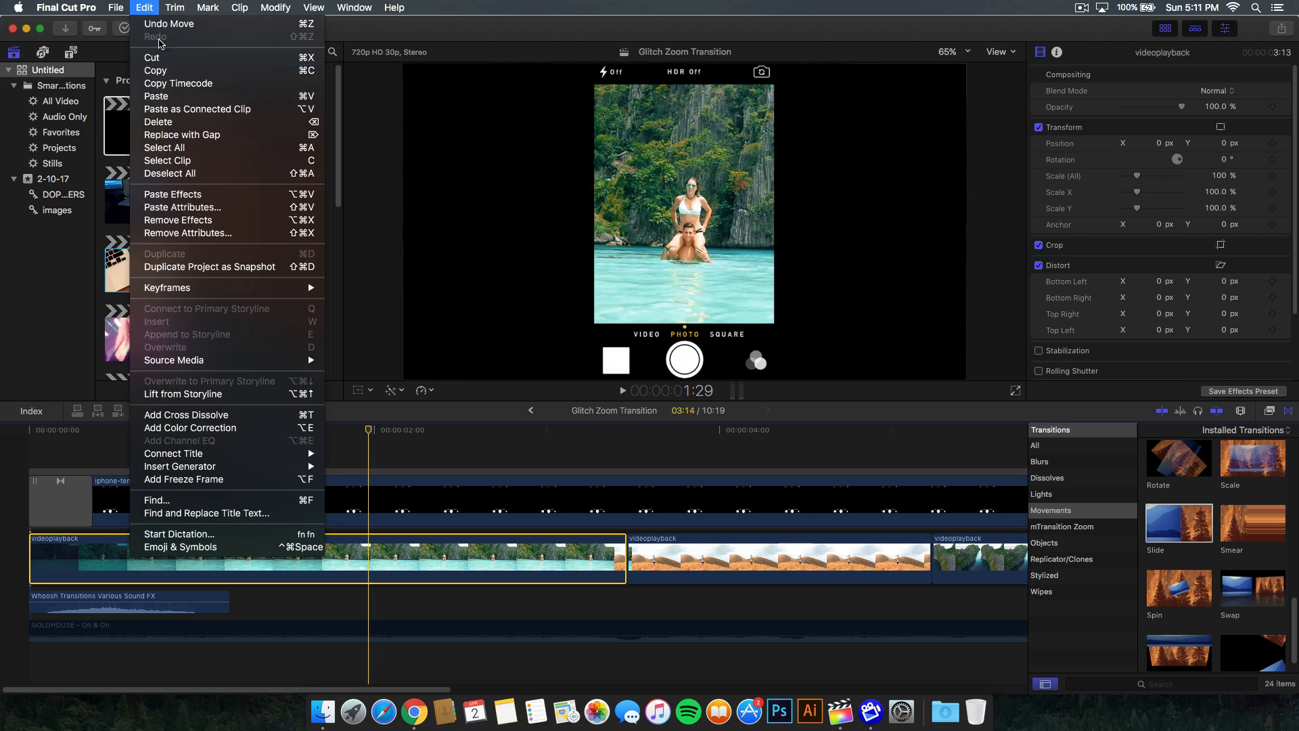
{"action": "mouse_move", "coordinate": [221, 479]}
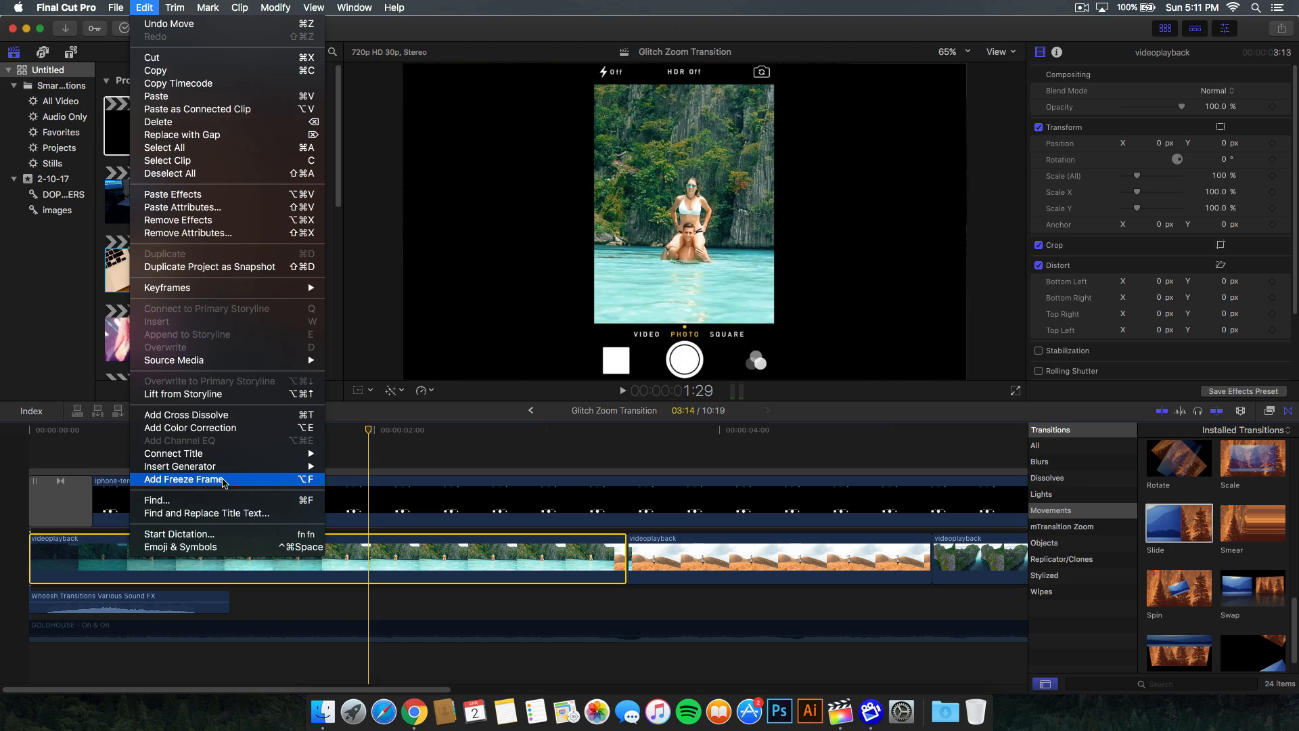
{"action": "mouse_move", "coordinate": [305, 486]}
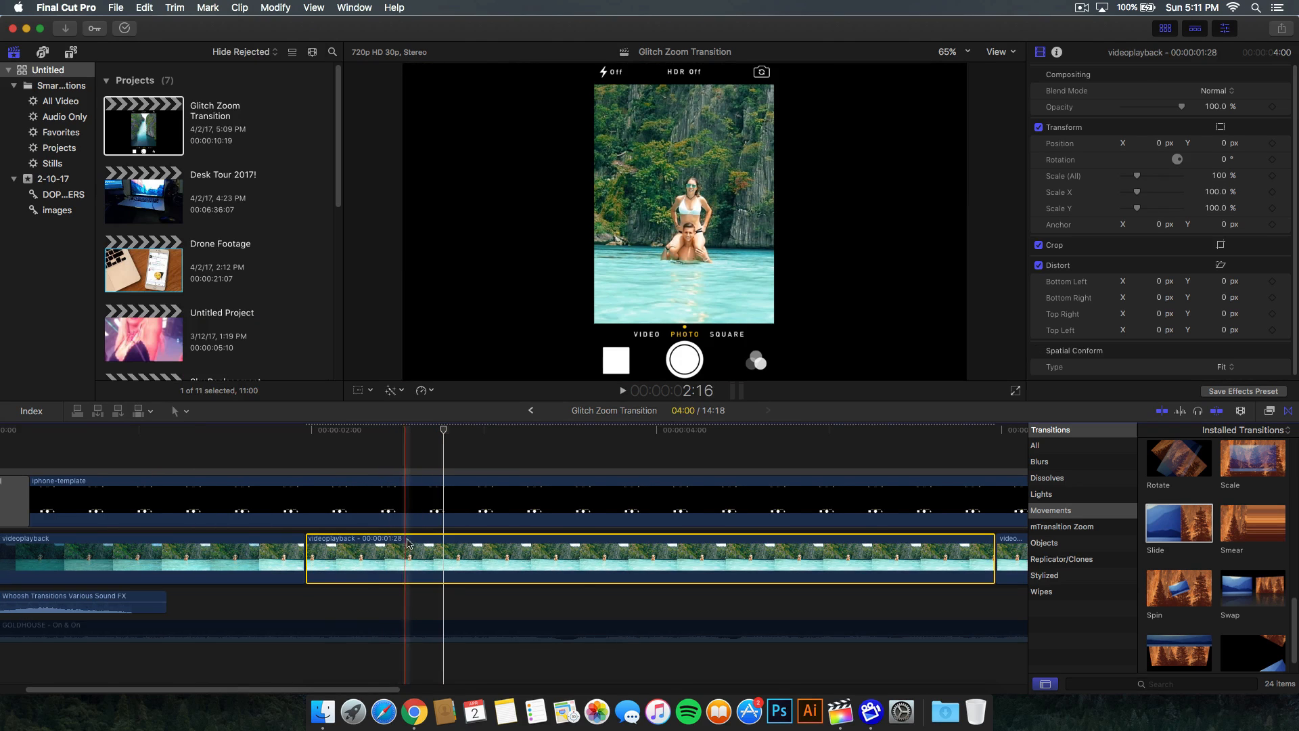
Step: Shorten the freeze frame to a brief hold by trimming its end edit point left
{"action": "left_click", "coordinate": [976, 558]}
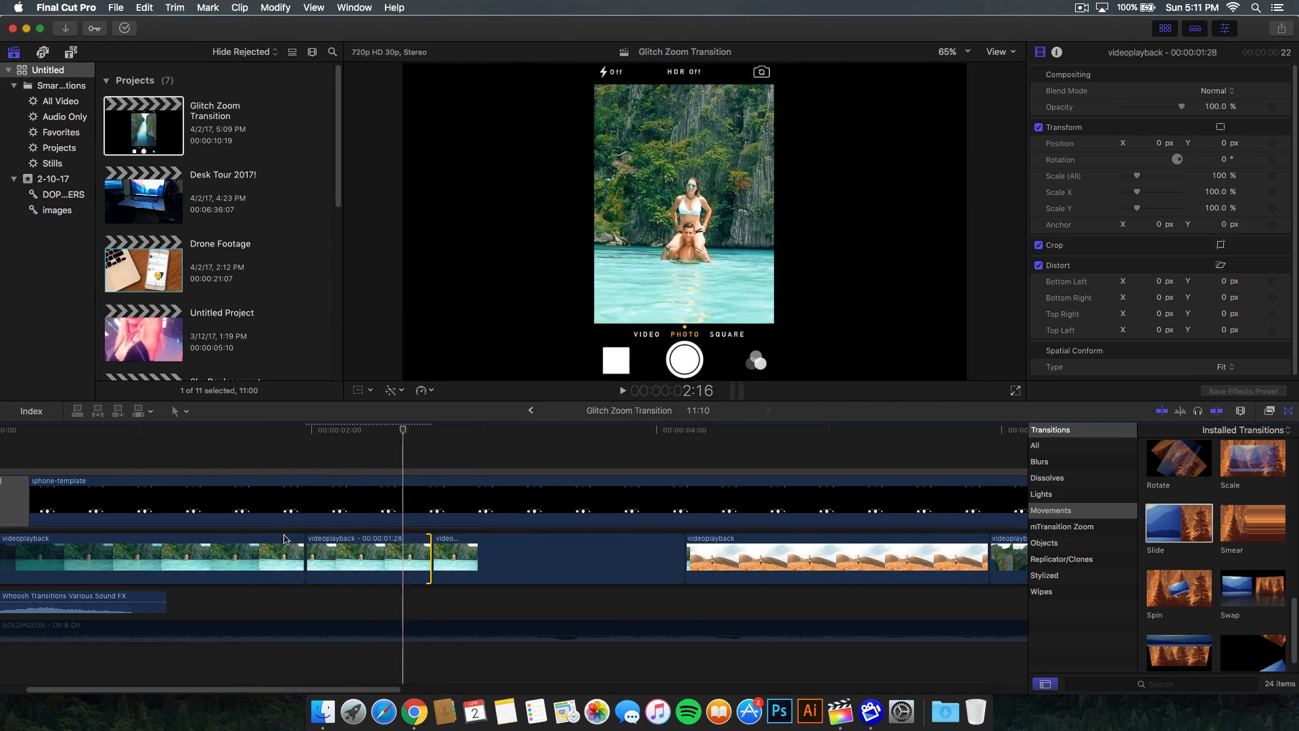
{"action": "left_click", "coordinate": [556, 559]}
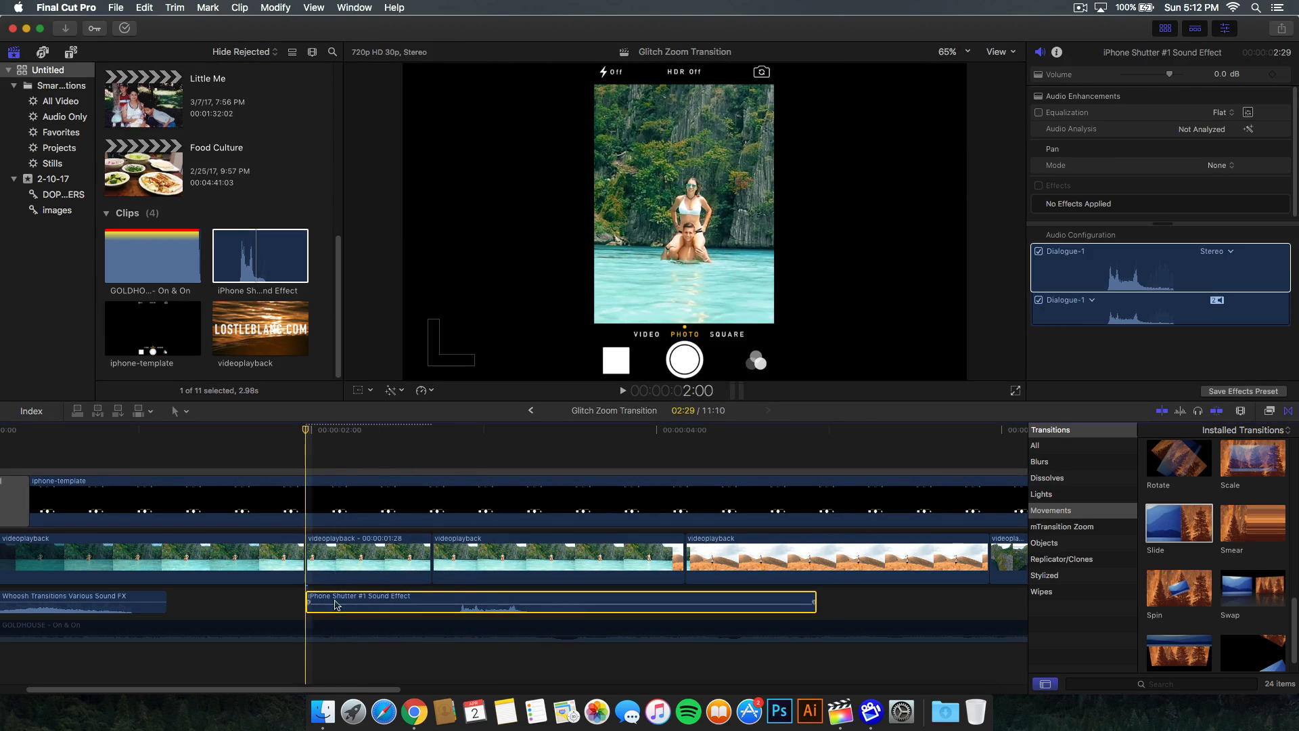
Step: Trim the iPhone Shutter #1 sound under the freeze frame to end with it
{"action": "left_click_drag", "start_coordinate": [335, 602], "coordinate": [463, 602]}
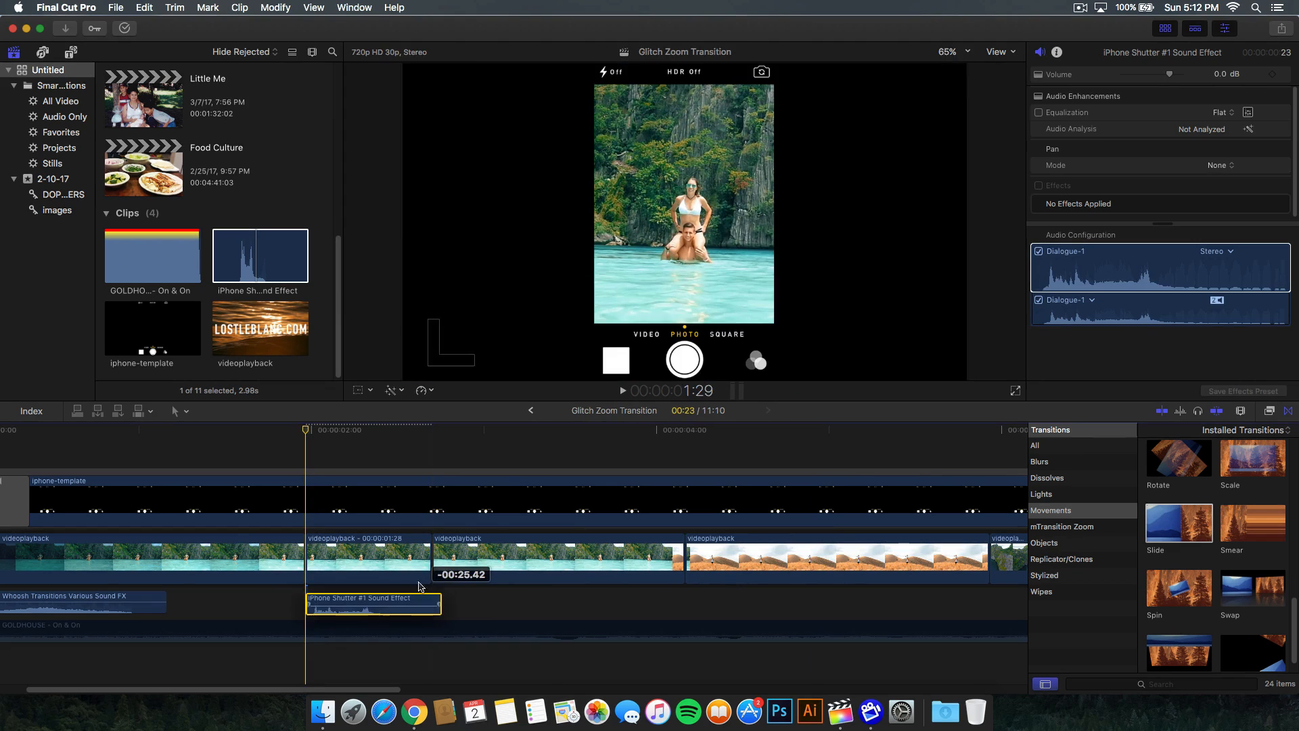
{"action": "left_click", "coordinate": [368, 555]}
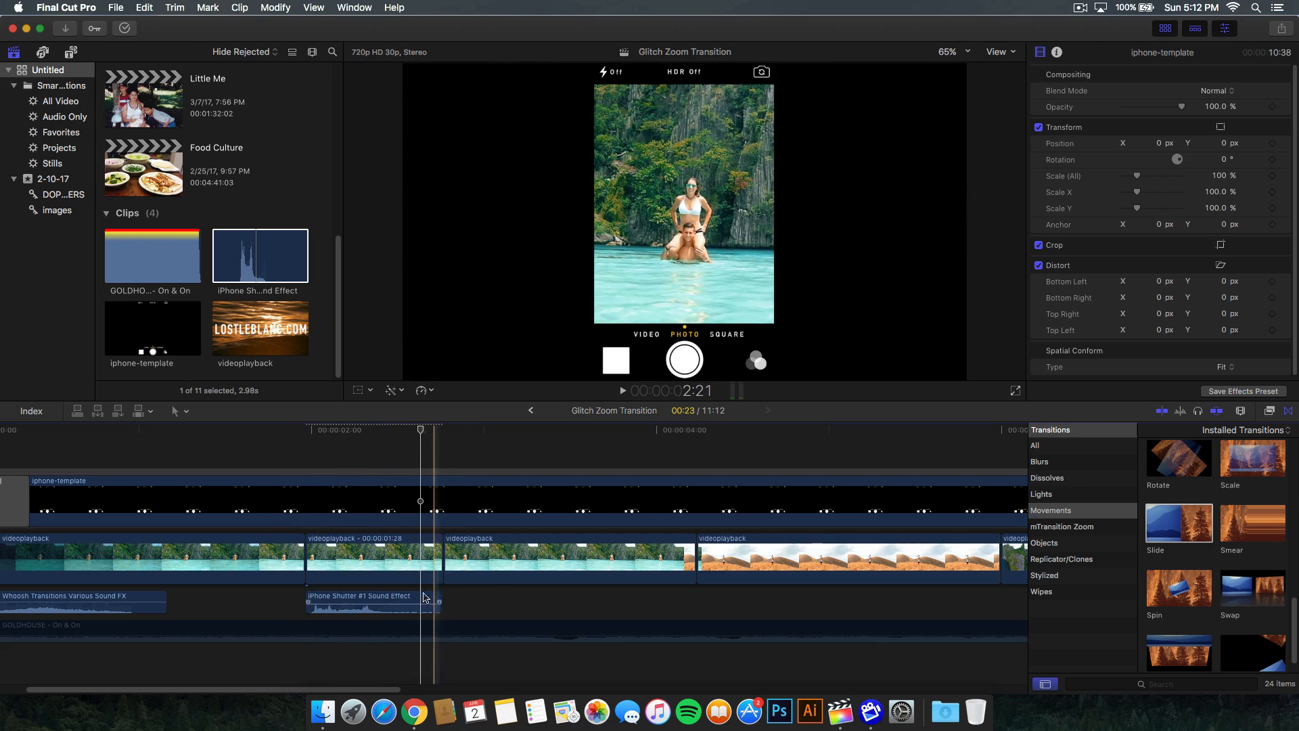
{"action": "left_click", "coordinate": [373, 601]}
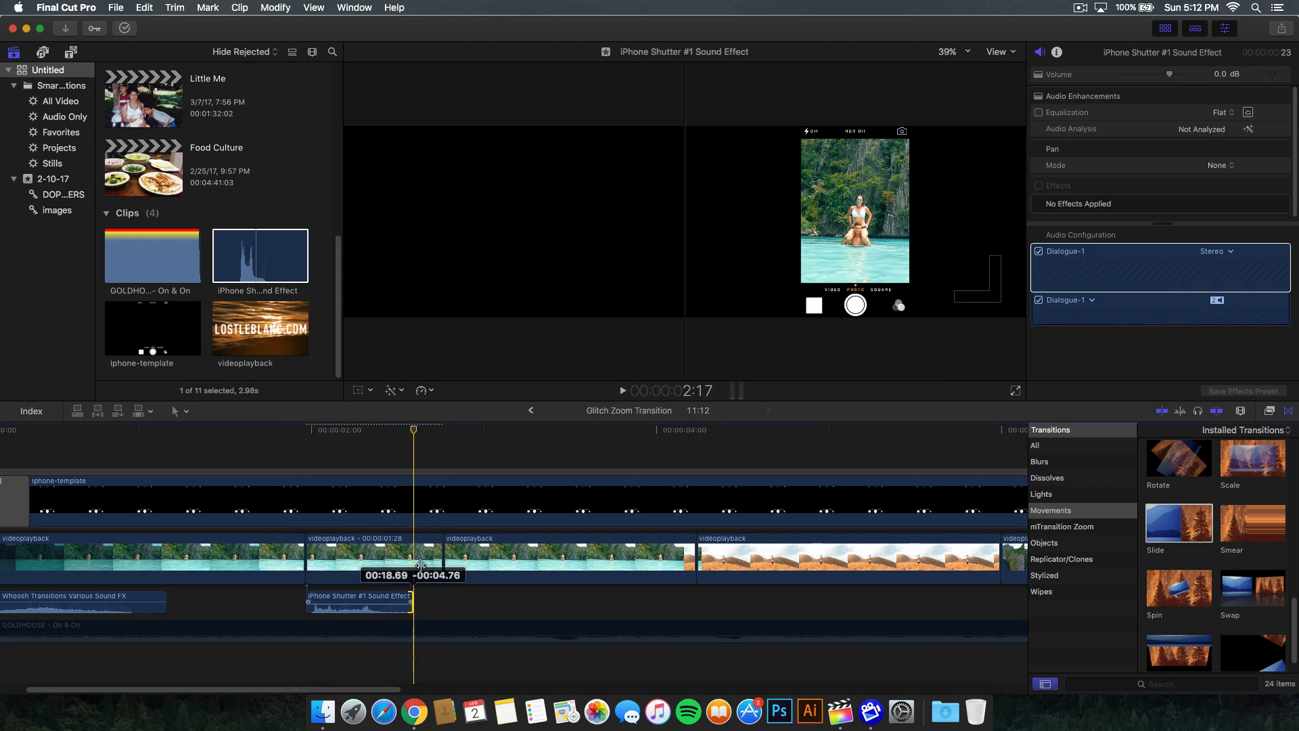
{"action": "left_click", "coordinate": [358, 556]}
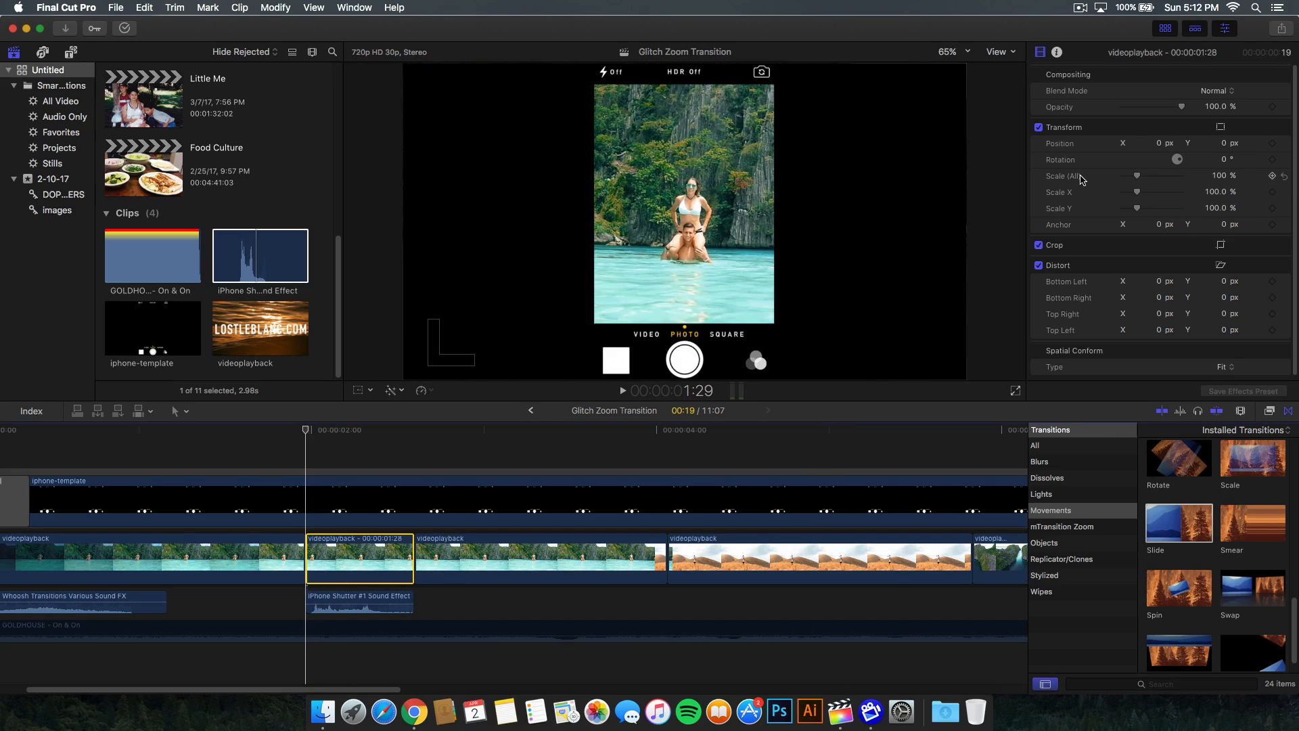
{"action": "mouse_move", "coordinate": [363, 402]}
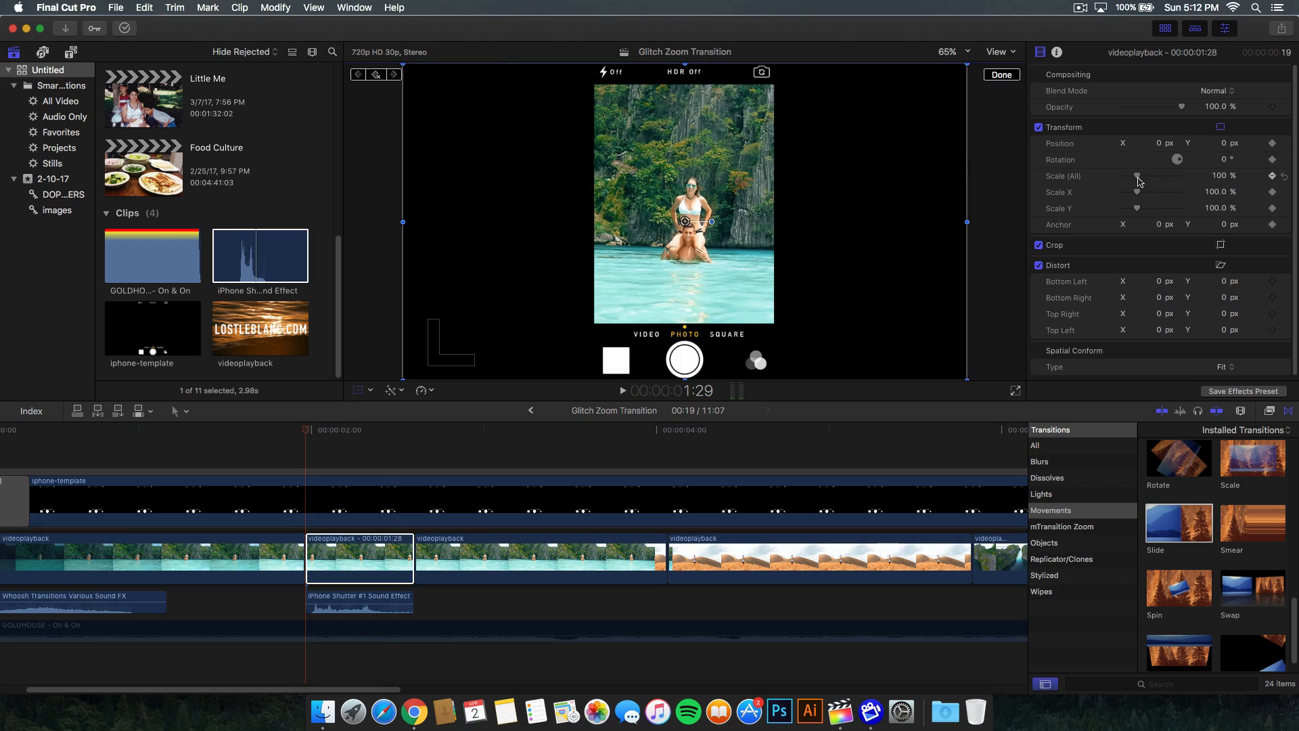
Step: Drag Scale (All) on the freeze frame to 135% and move later in the frame
{"action": "left_click_drag", "start_coordinate": [1139, 175], "coordinate": [1152, 176]}
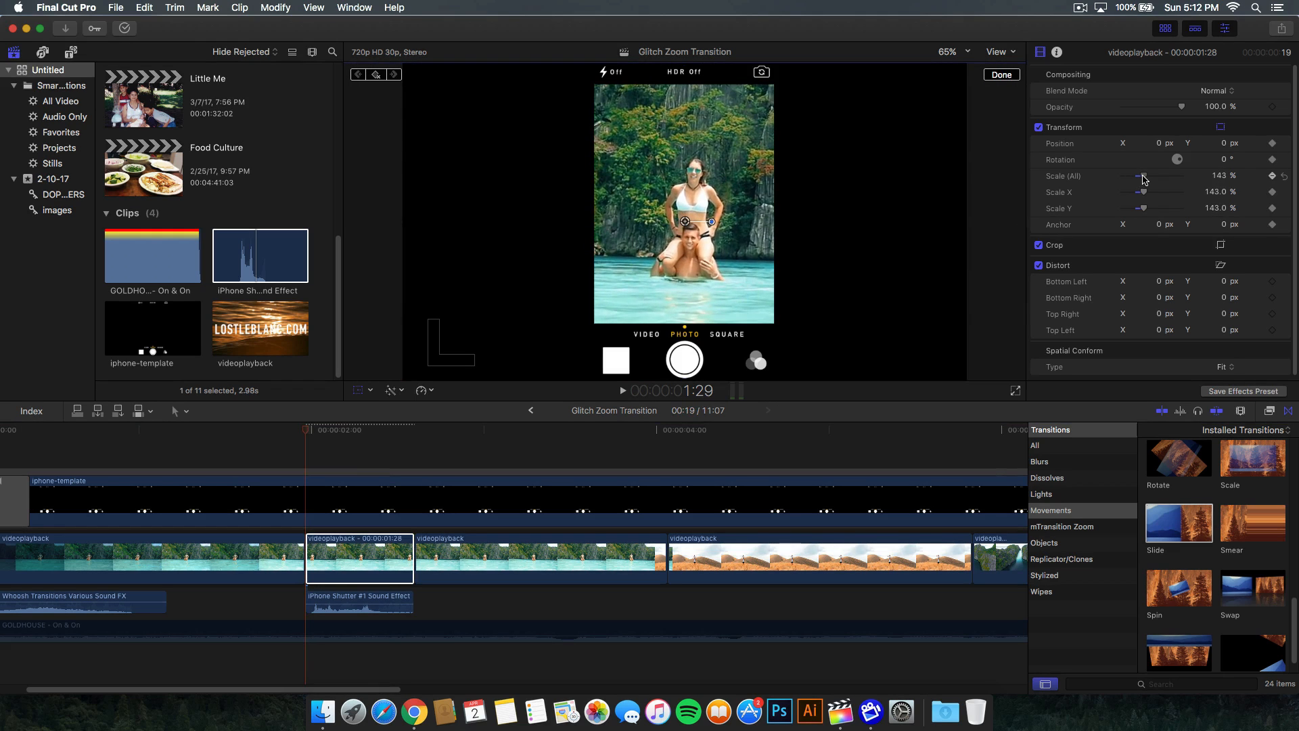
{"action": "left_click_drag", "start_coordinate": [1143, 176], "coordinate": [1136, 176]}
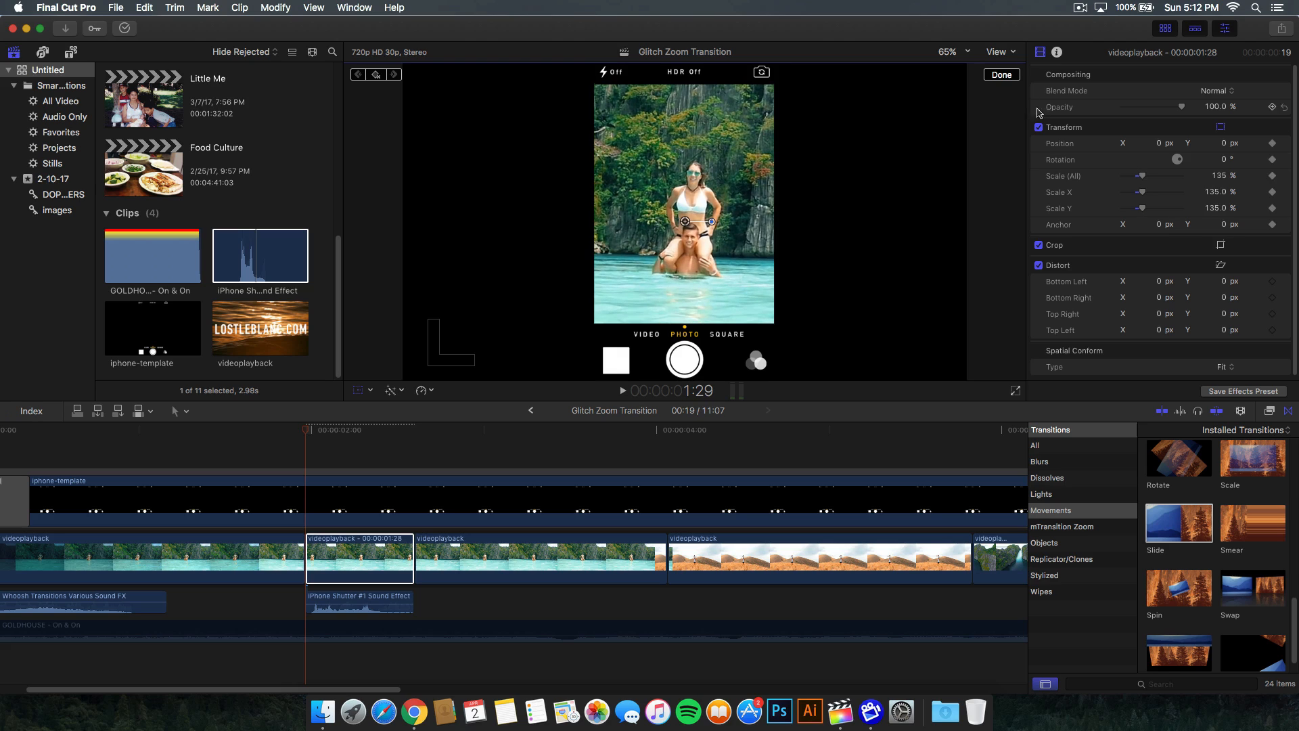
{"action": "mouse_move", "coordinate": [312, 437]}
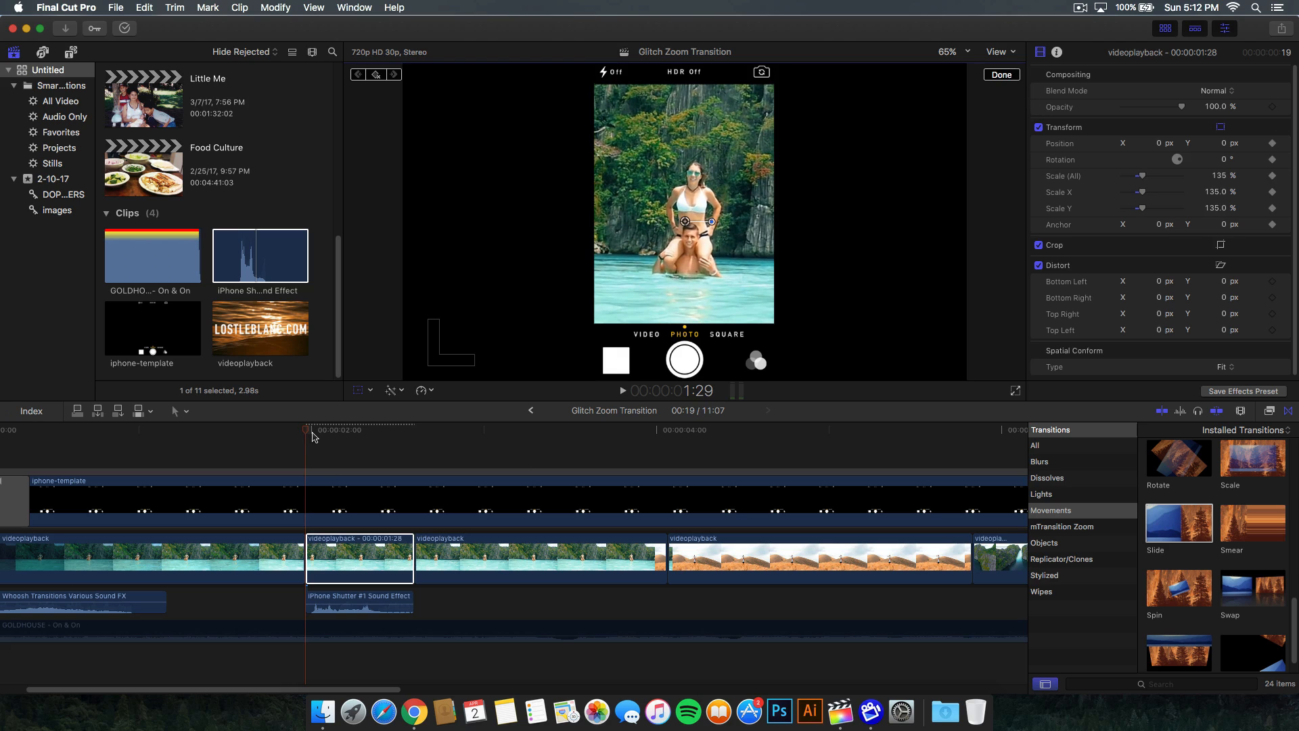
{"action": "left_click", "coordinate": [324, 429]}
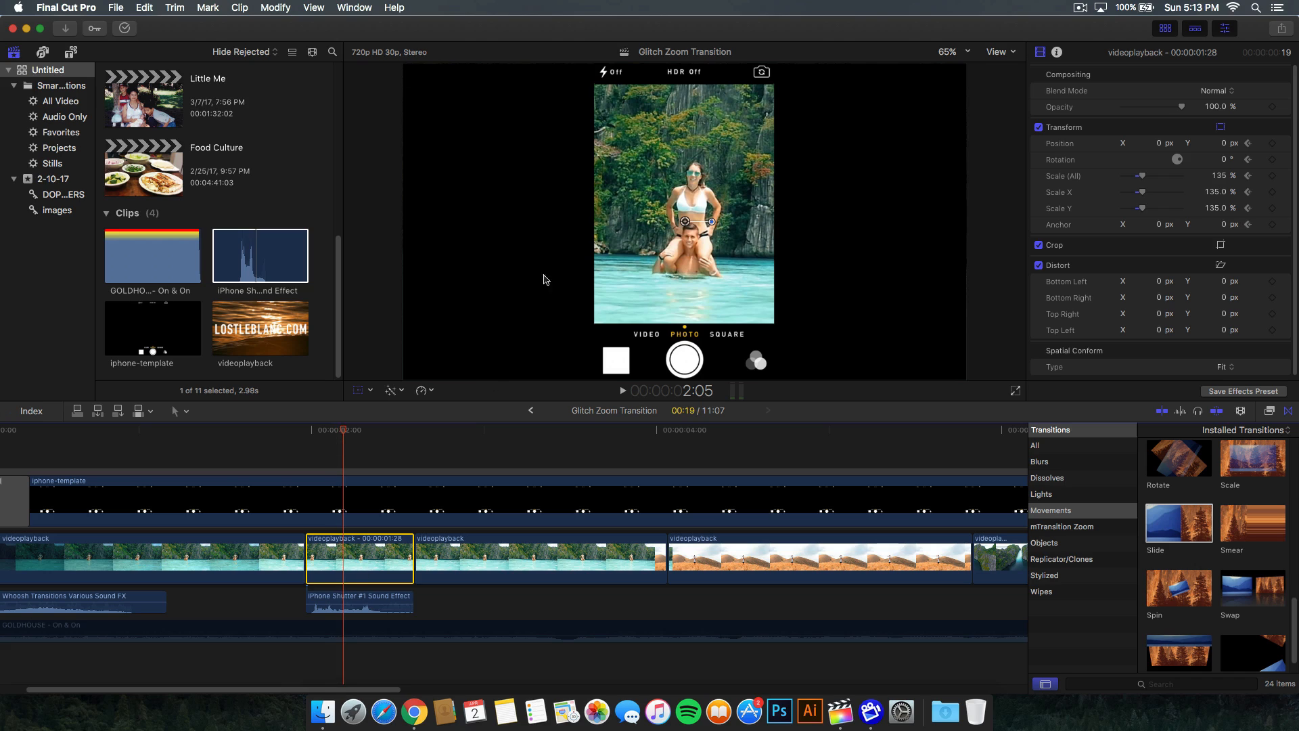
{"action": "mouse_move", "coordinate": [578, 324]}
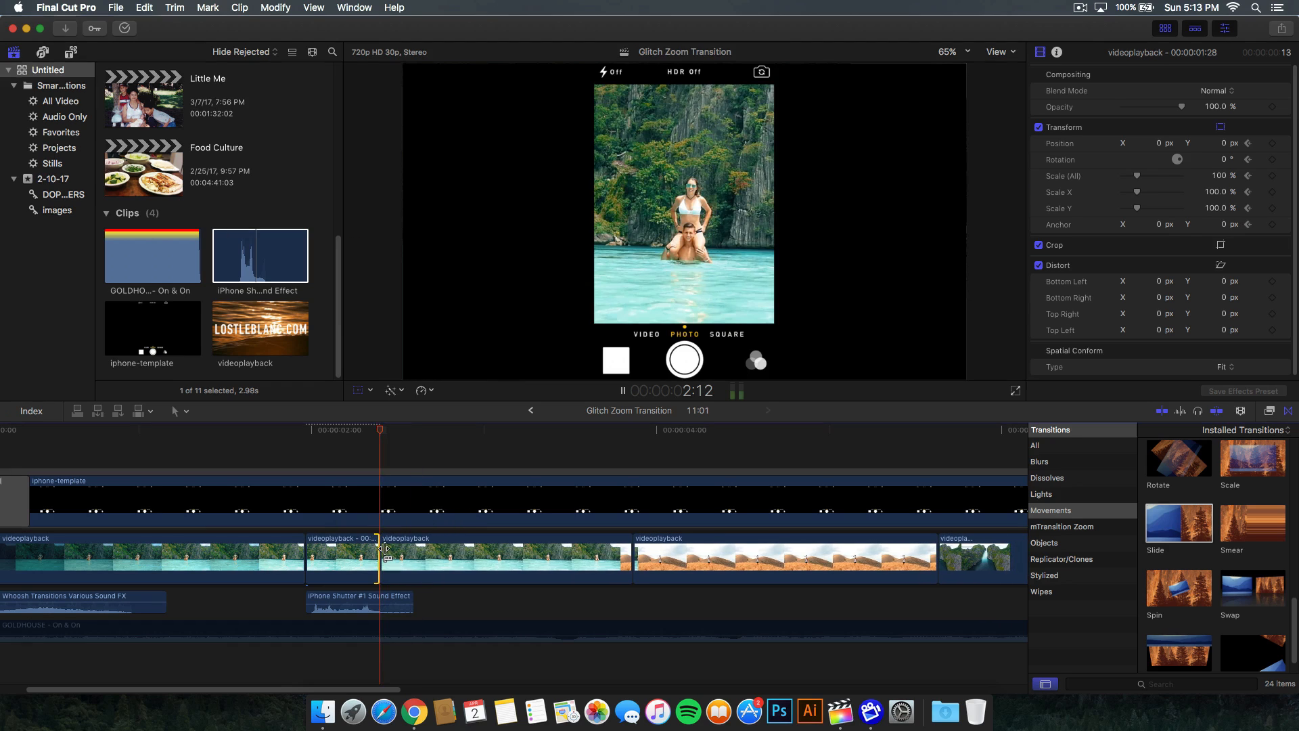
{"action": "left_click", "coordinate": [291, 429]}
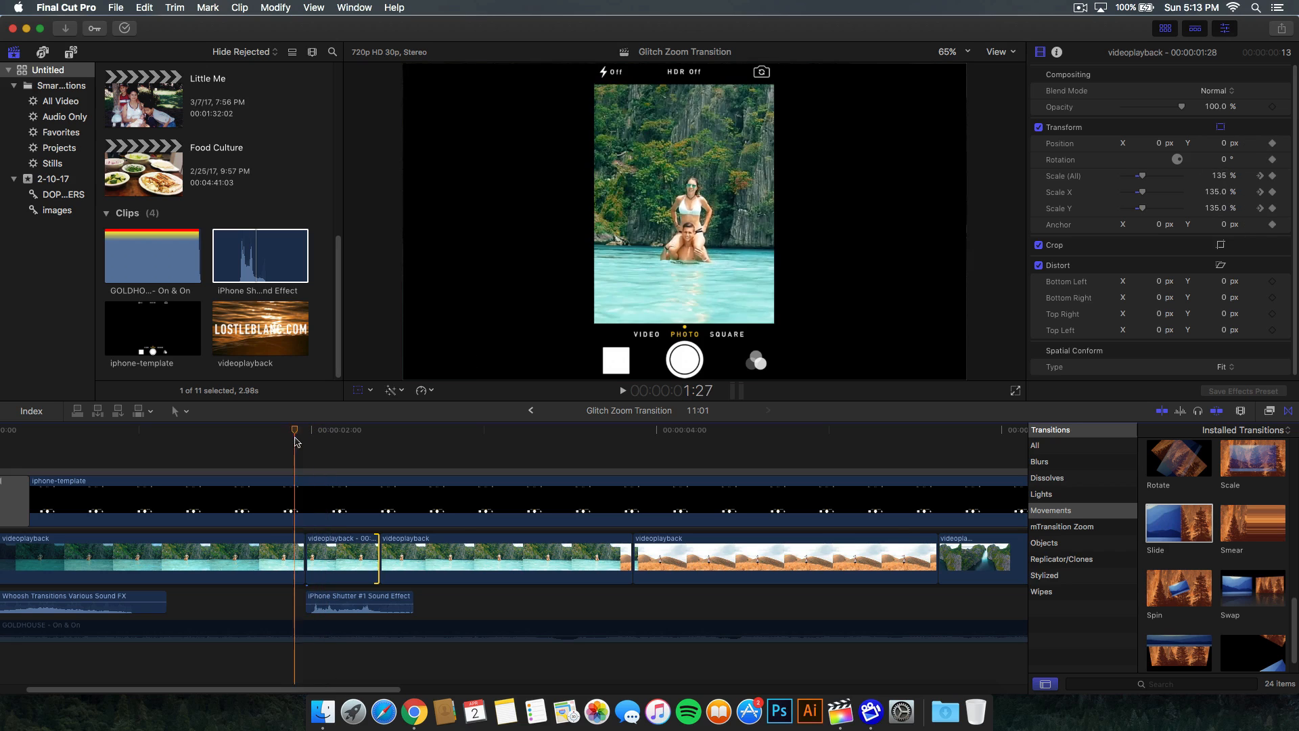
{"action": "left_click", "coordinate": [261, 429]}
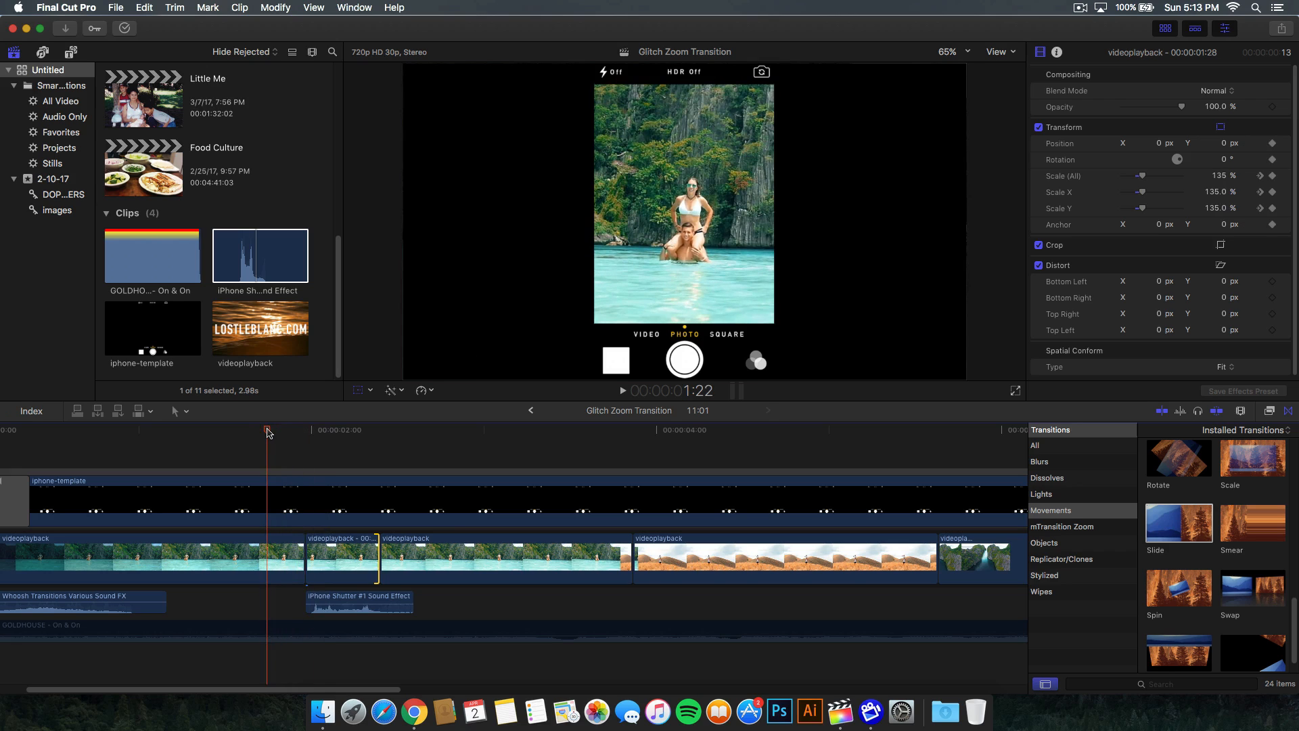
{"action": "left_click_drag", "start_coordinate": [268, 430], "coordinate": [259, 430]}
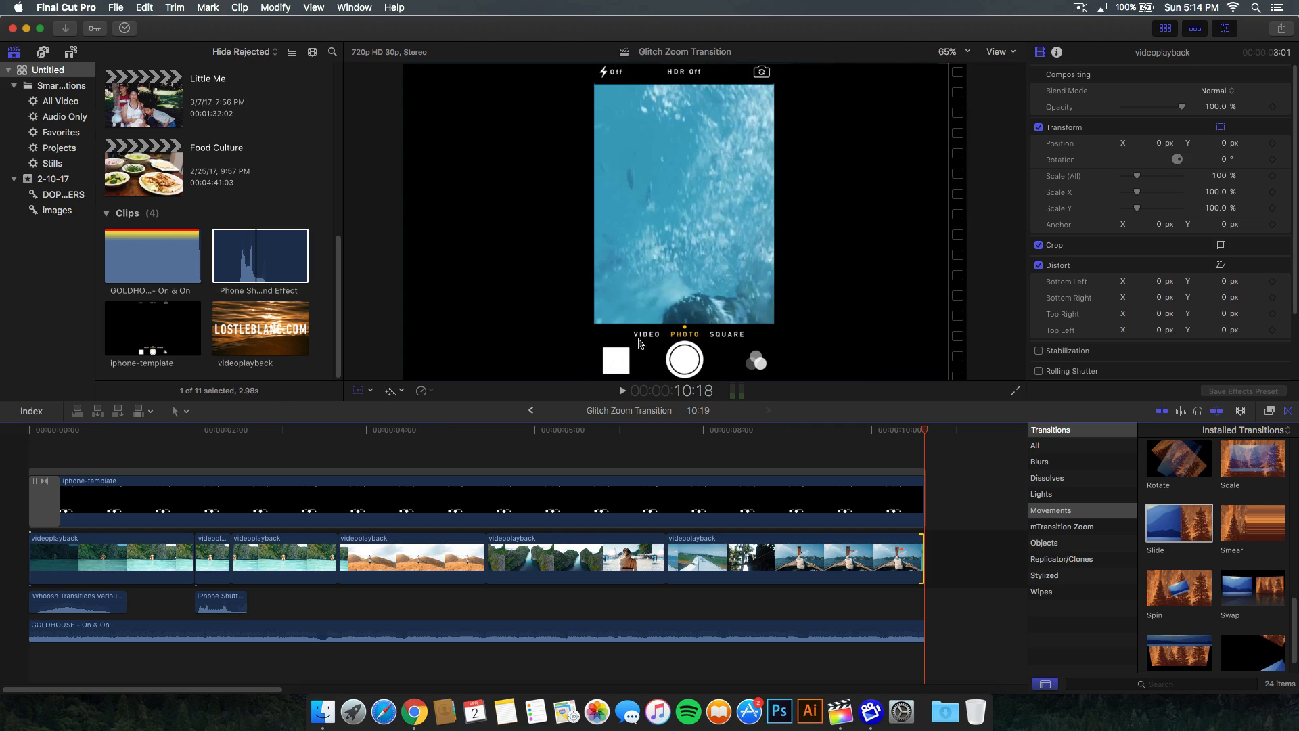
{"action": "mouse_move", "coordinate": [267, 438]}
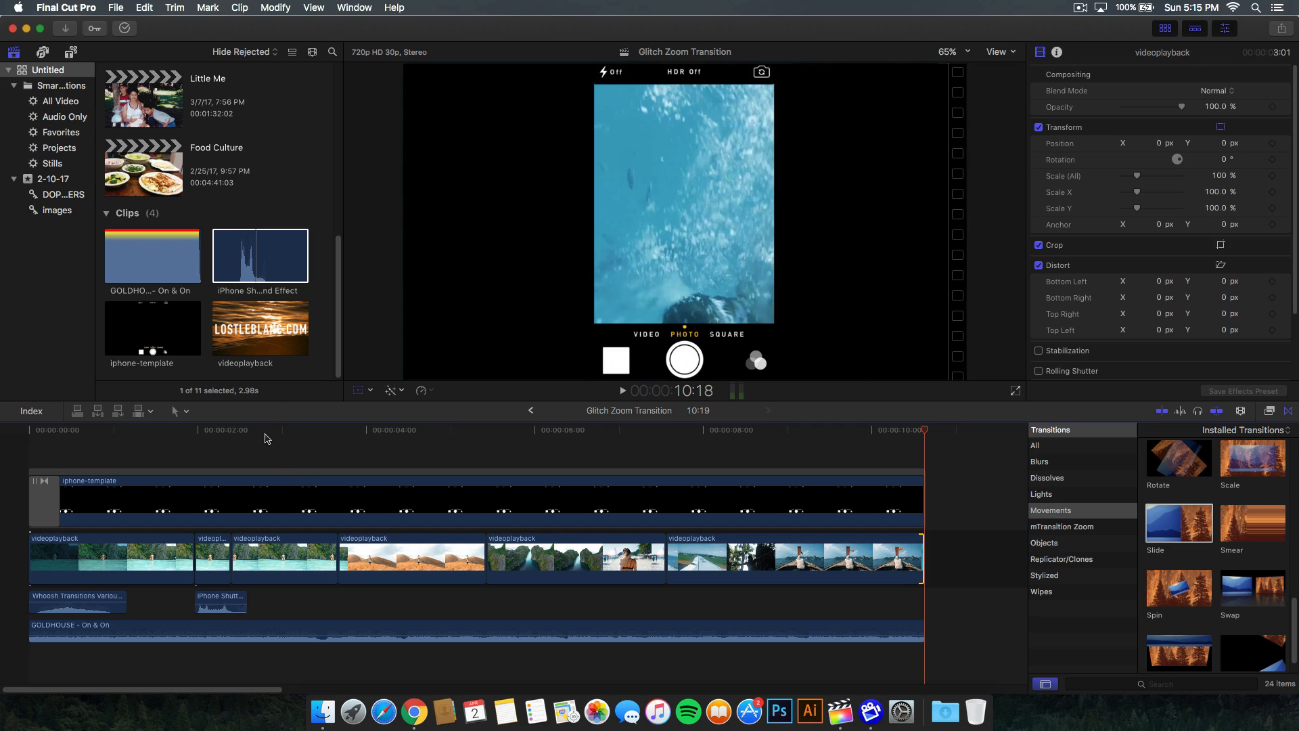